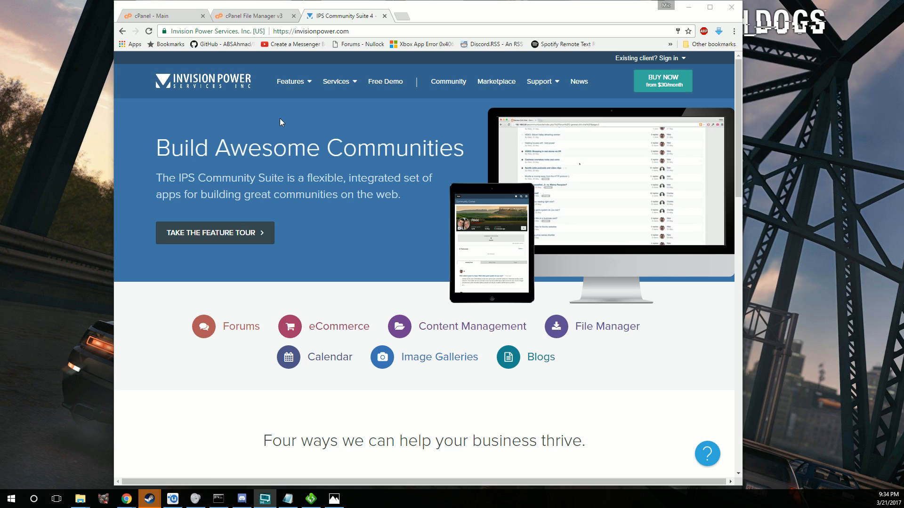
- Browse the IPS Community Suite website page
scroll("down", 3)
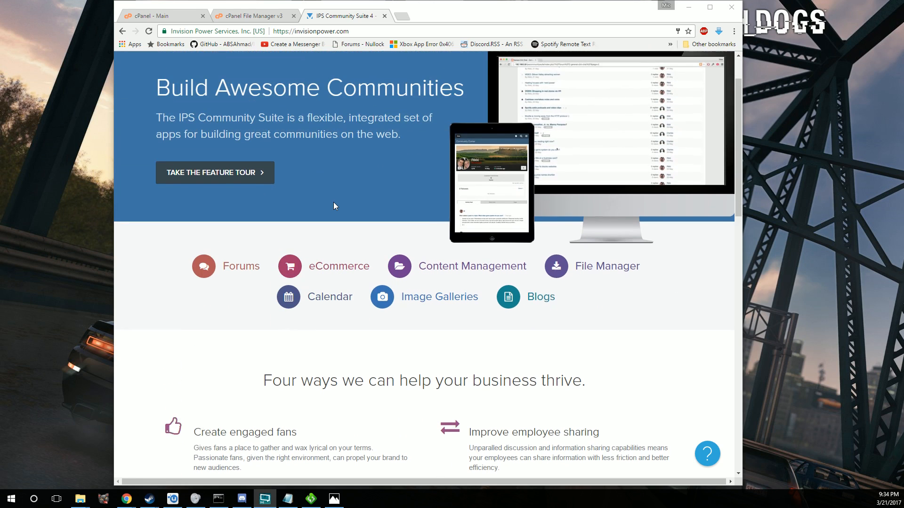
scroll("down", 3)
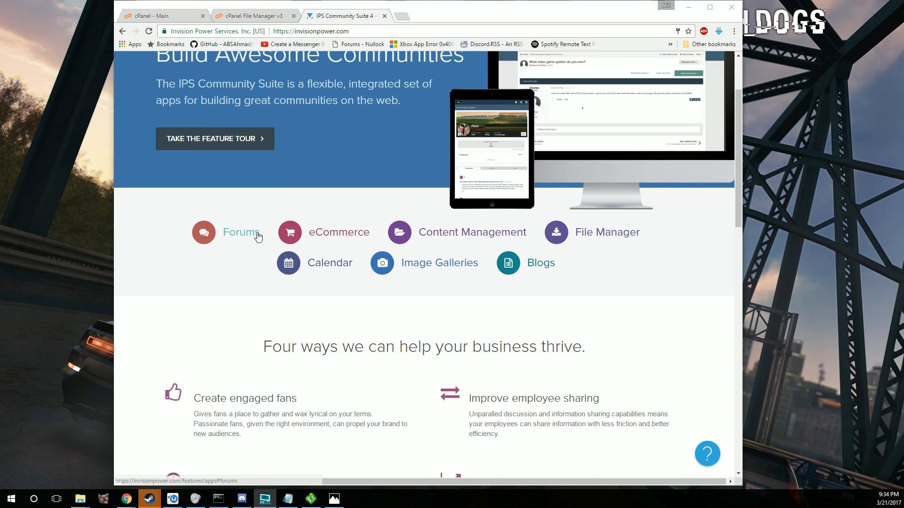
double_click(240, 232)
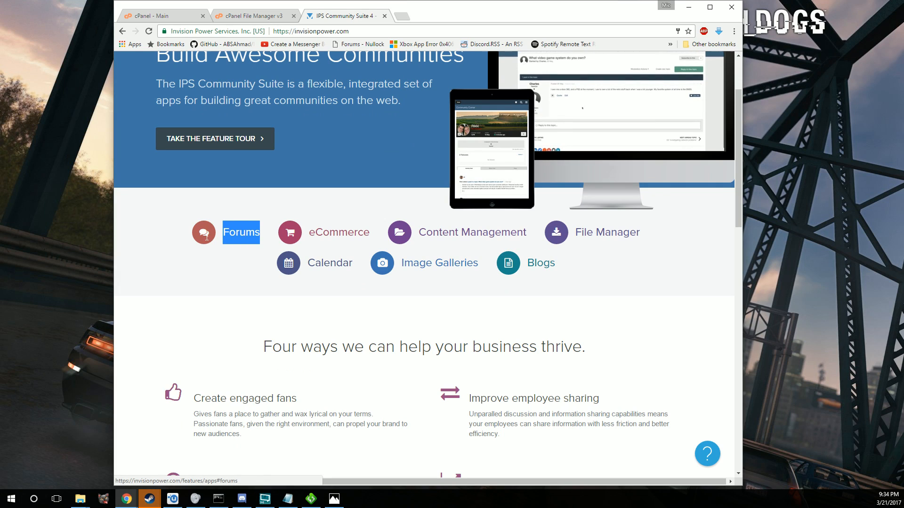
mouse_move(248, 316)
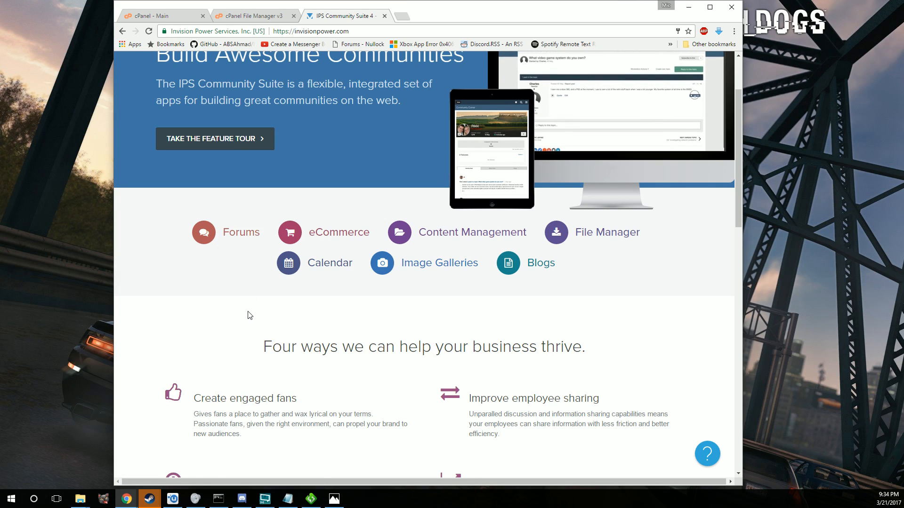
scroll("down", 3)
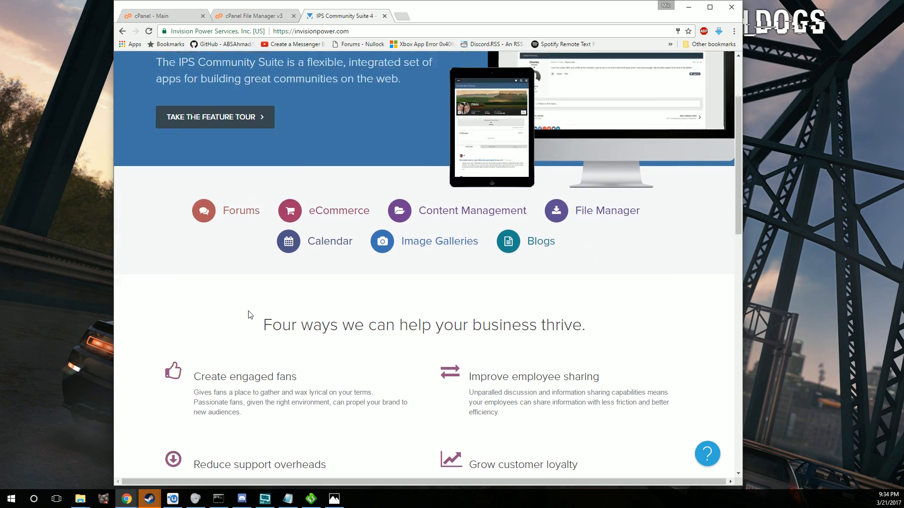
scroll("up", 3)
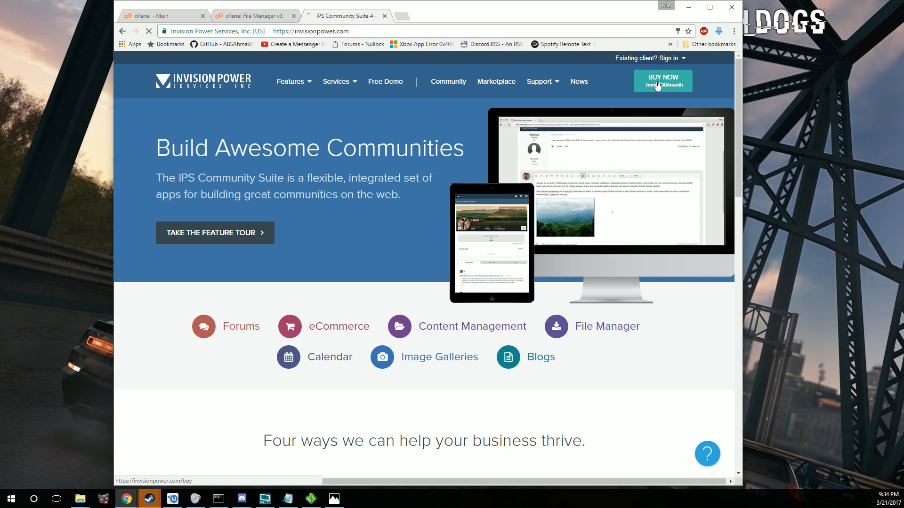
- Review the IPS self-hosted licensing options, then switch to the cPanel File Manager tab
left_click(662, 80)
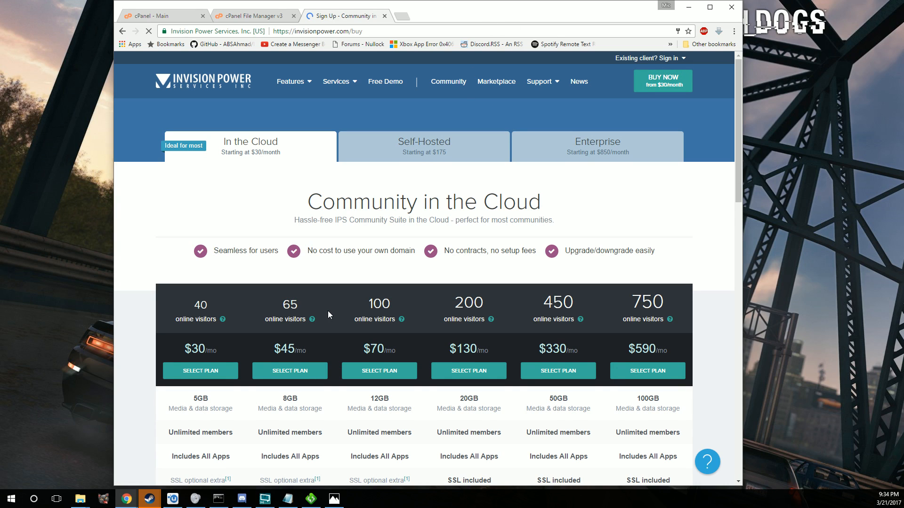
mouse_move(392, 155)
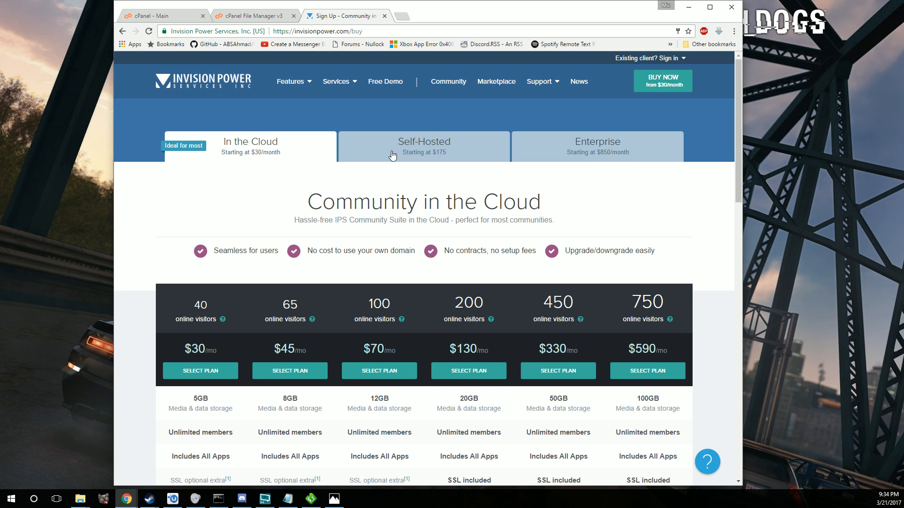
left_click(424, 146)
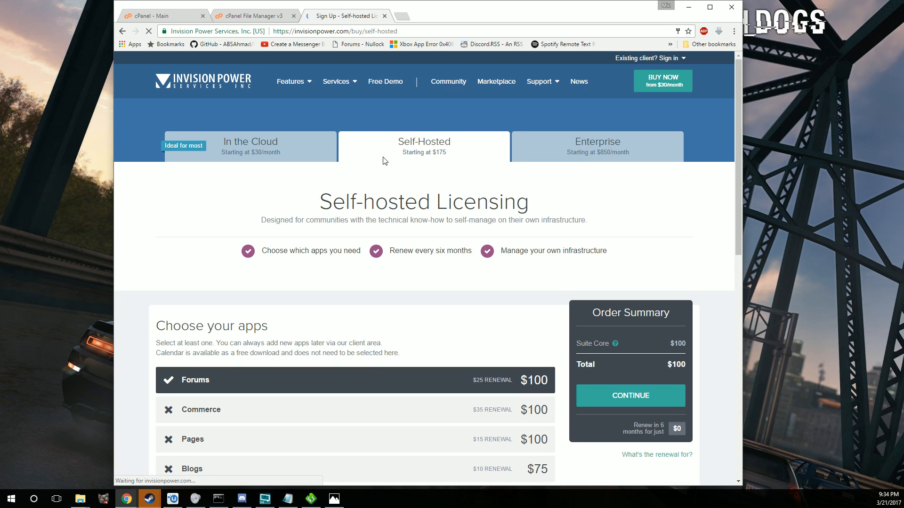
scroll("down", 3)
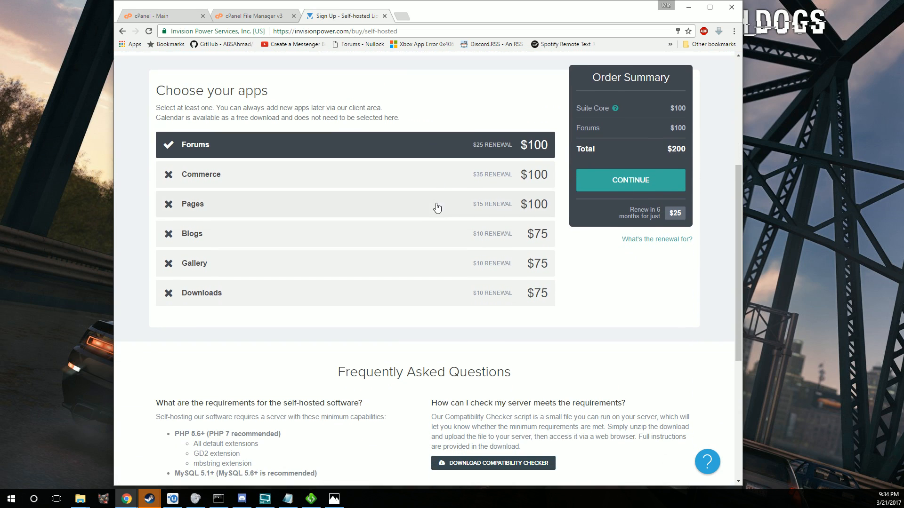
scroll("down", 3)
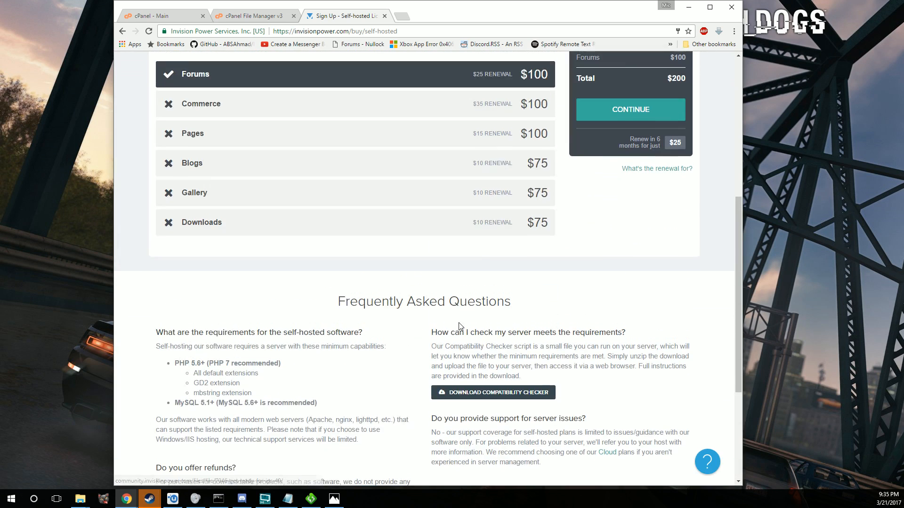
scroll("up", 3)
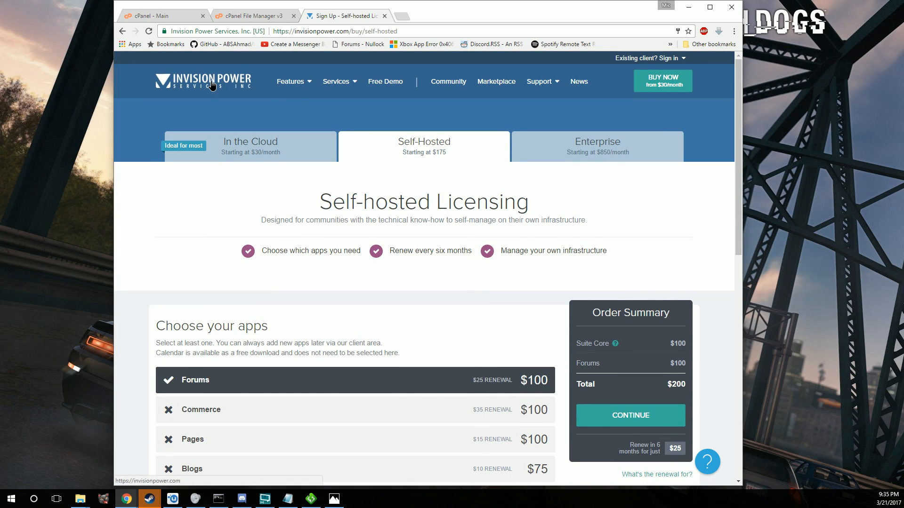
left_click(203, 80)
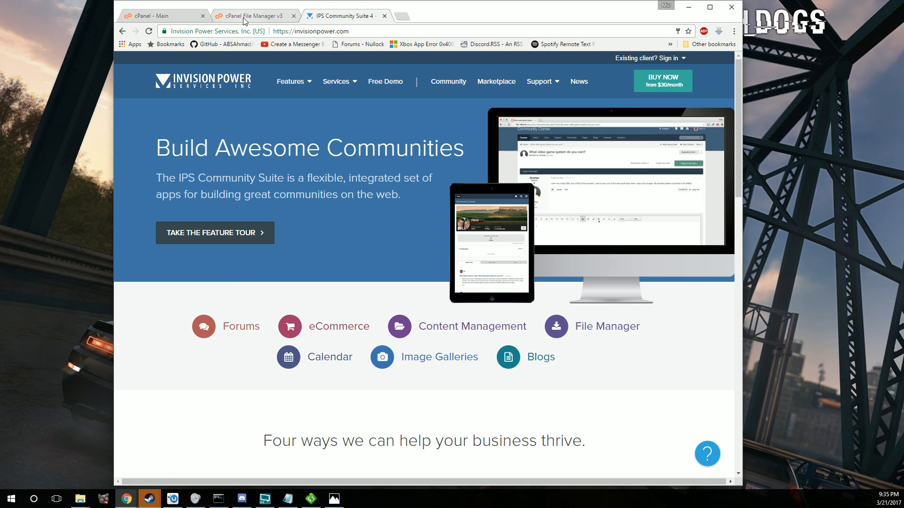
mouse_move(256, 16)
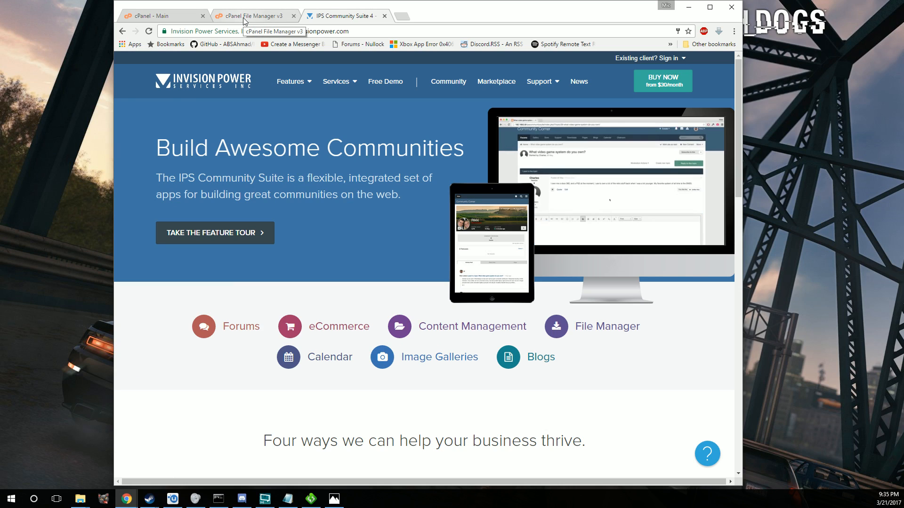
left_click(254, 15)
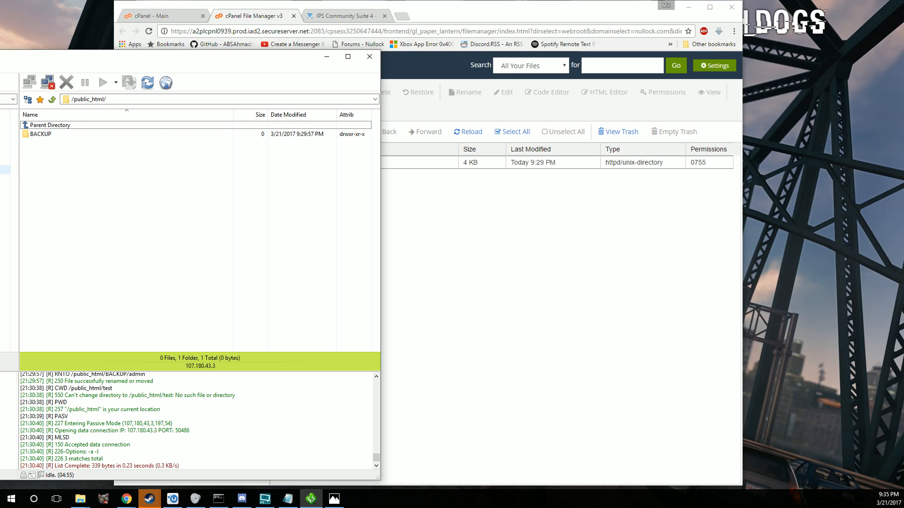
left_click(49, 126)
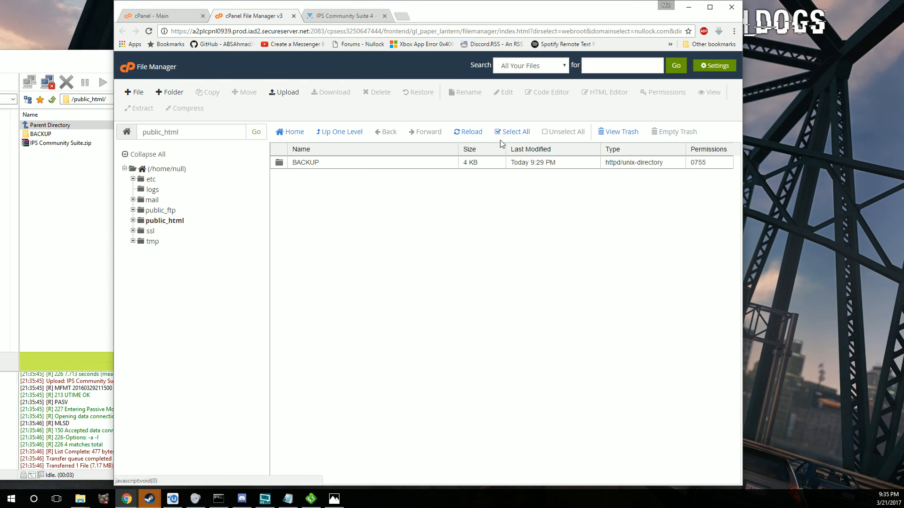
- Reload public_html and extract IPS Community Suite.zip there, dismissing the results window
left_click(468, 131)
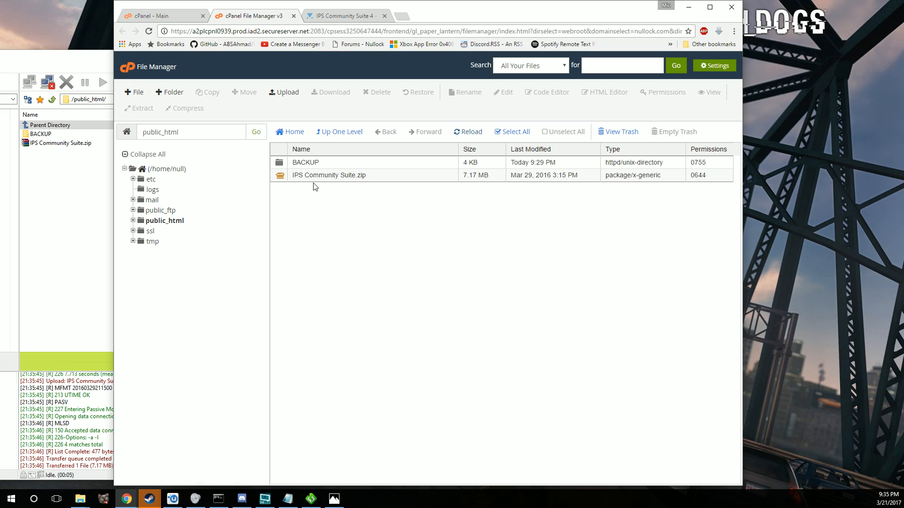
left_click(329, 174)
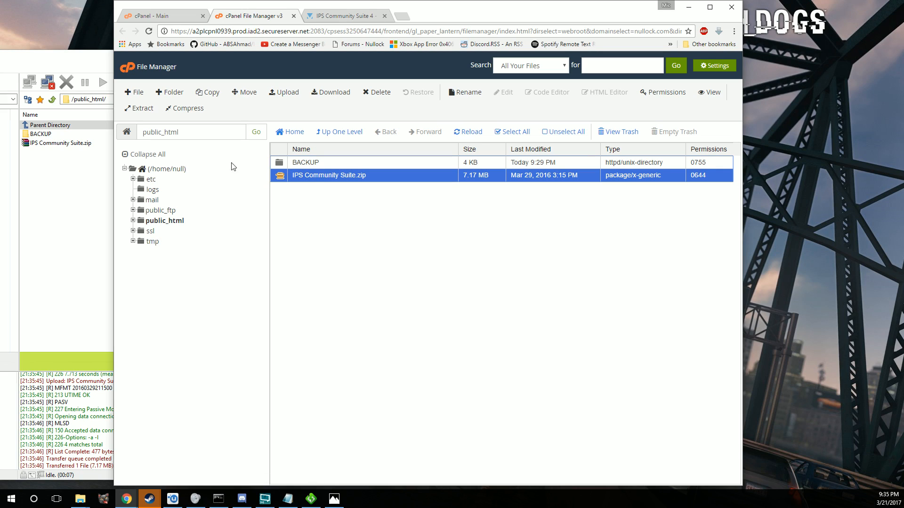
right_click(51, 143)
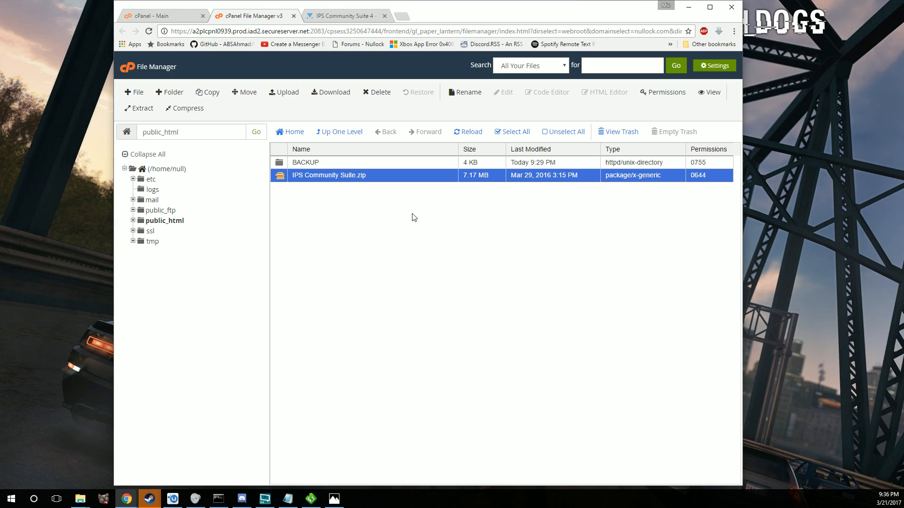
left_click(412, 184)
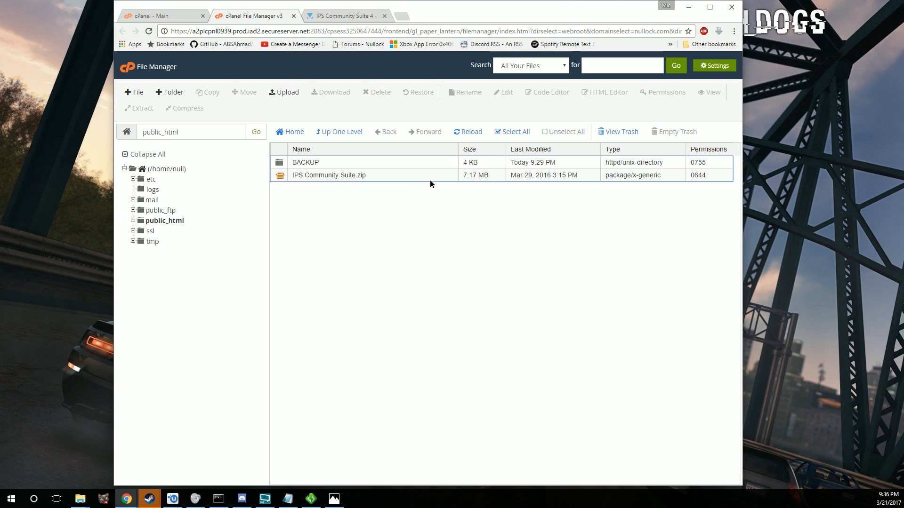
left_click(328, 175)
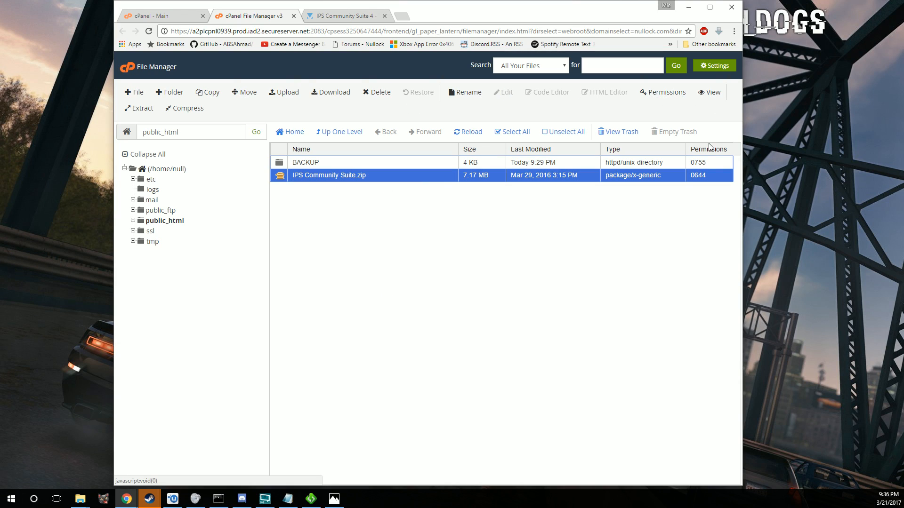
right_click(329, 175)
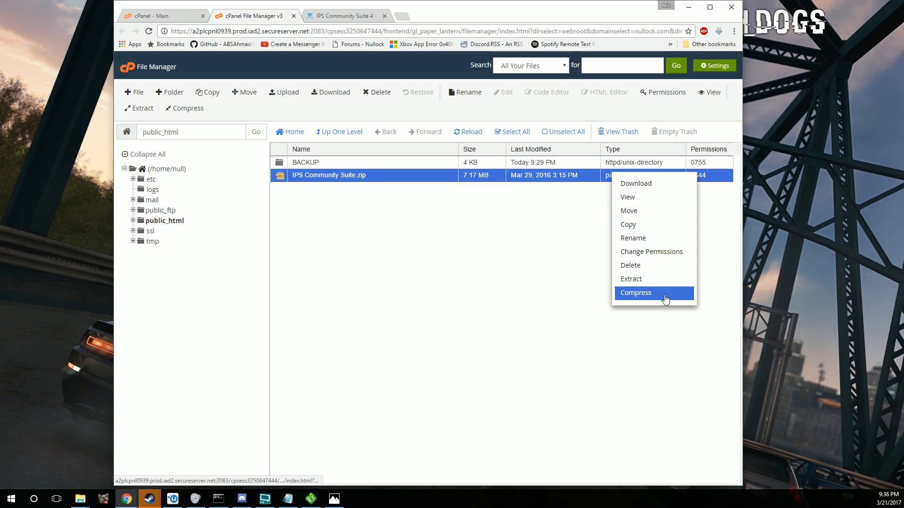
left_click(630, 280)
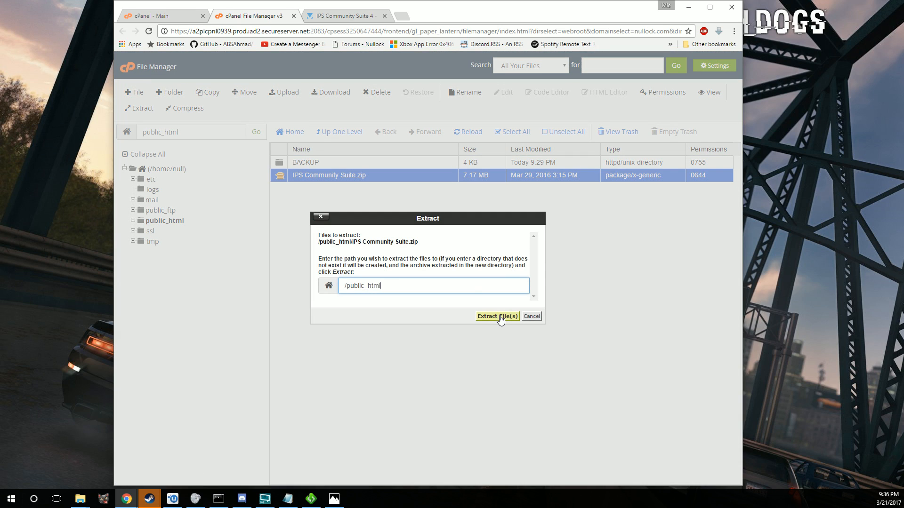
left_click(497, 315)
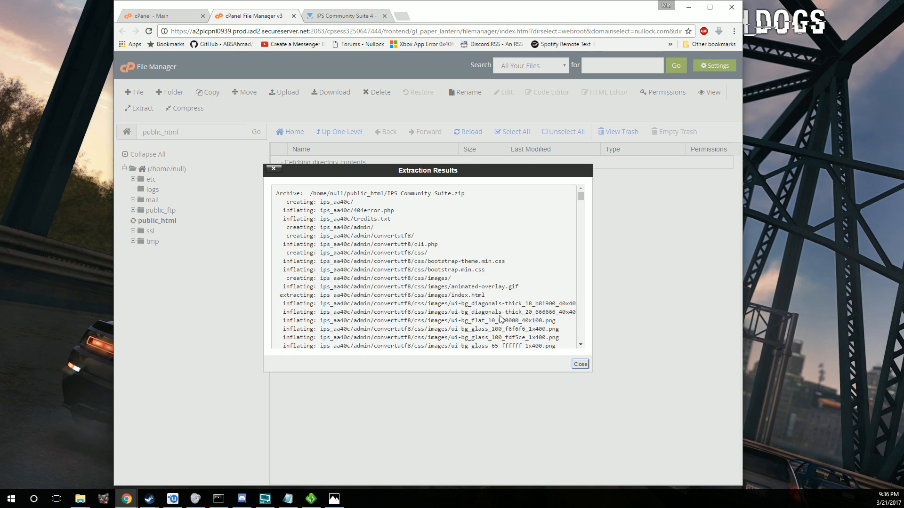
left_click(580, 363)
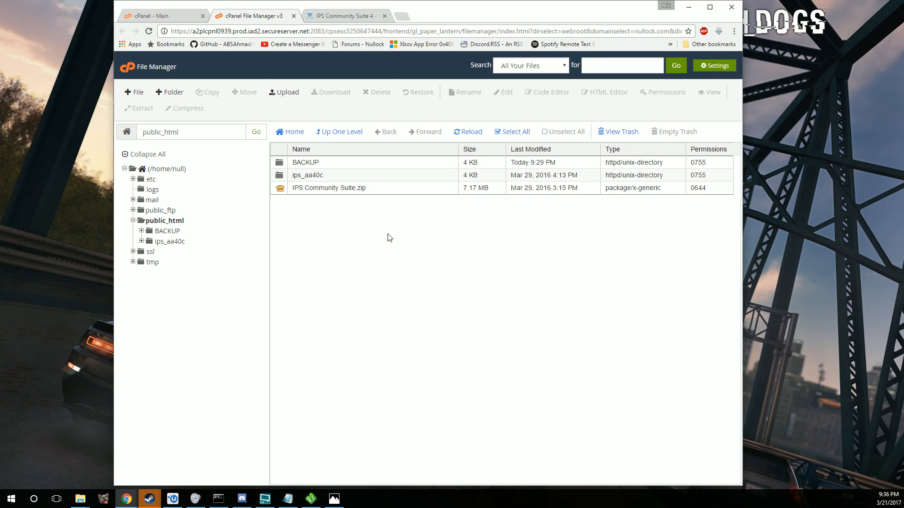
- Open ips_aa40c, select all its files and move them to /public_html/
left_click(307, 175)
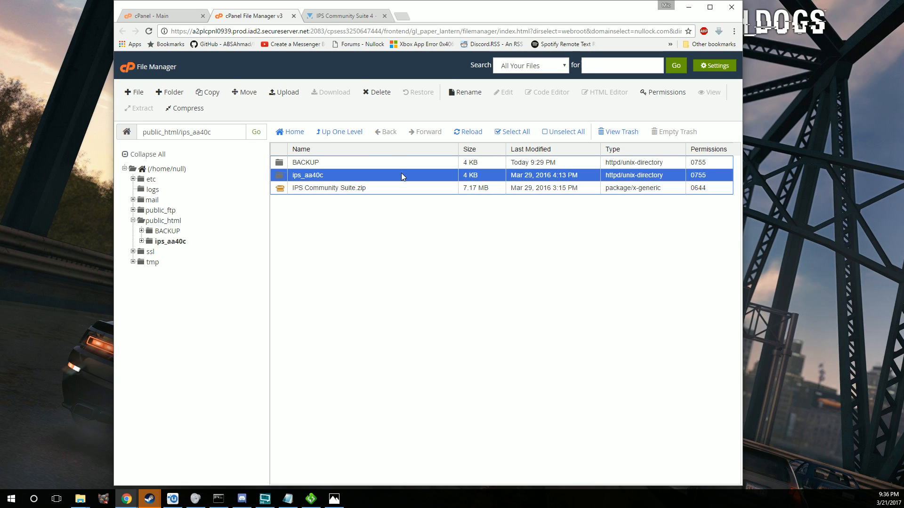
double_click(308, 175)
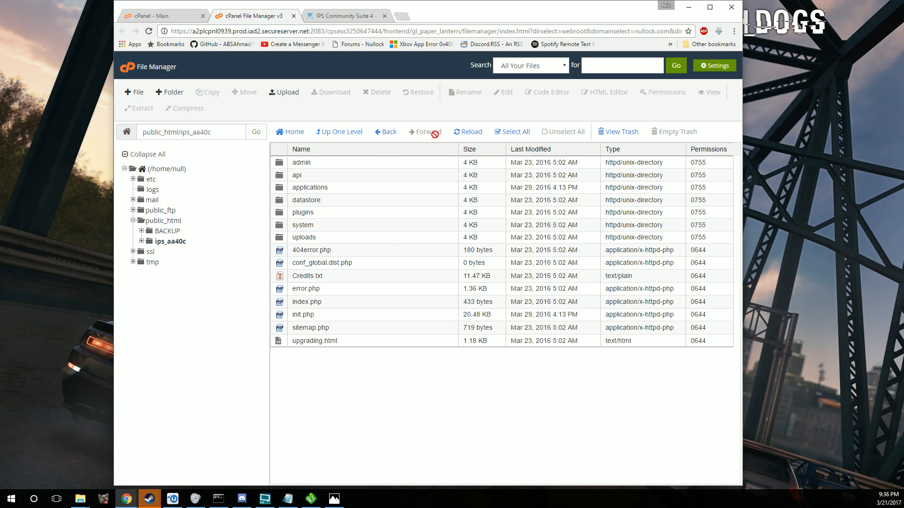
left_click(511, 131)
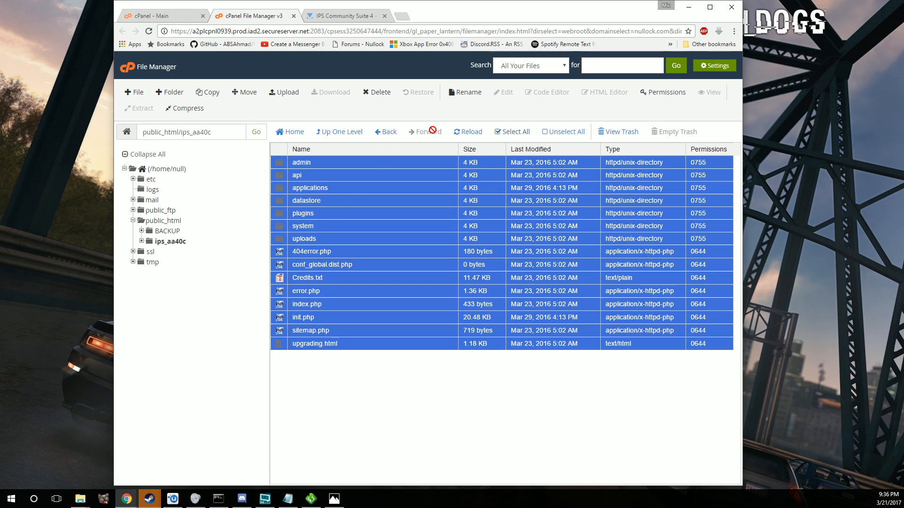
left_click(244, 92)
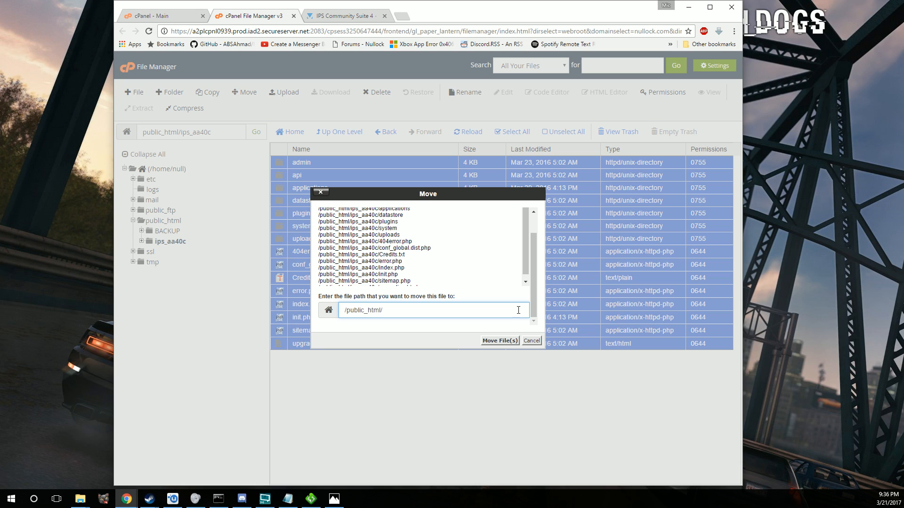
left_click(499, 341)
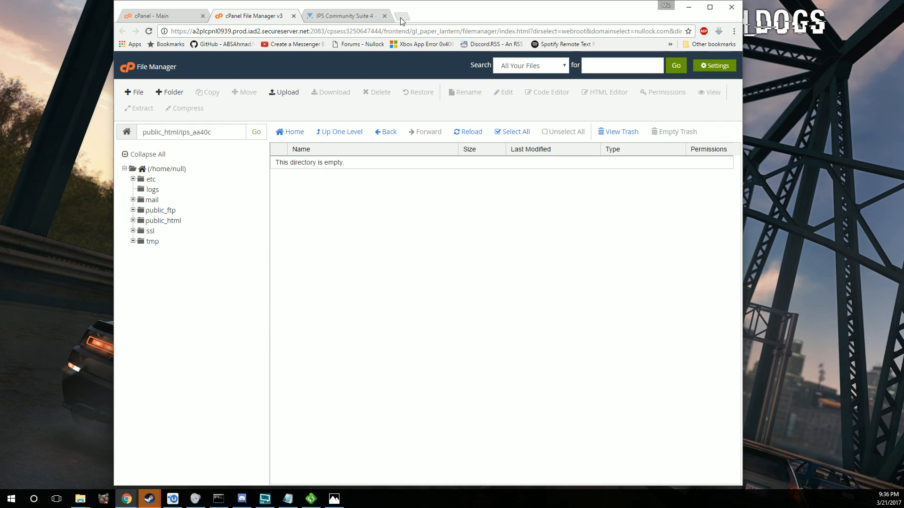
- Open a new Chrome tab and load nullock.com
left_click(401, 15)
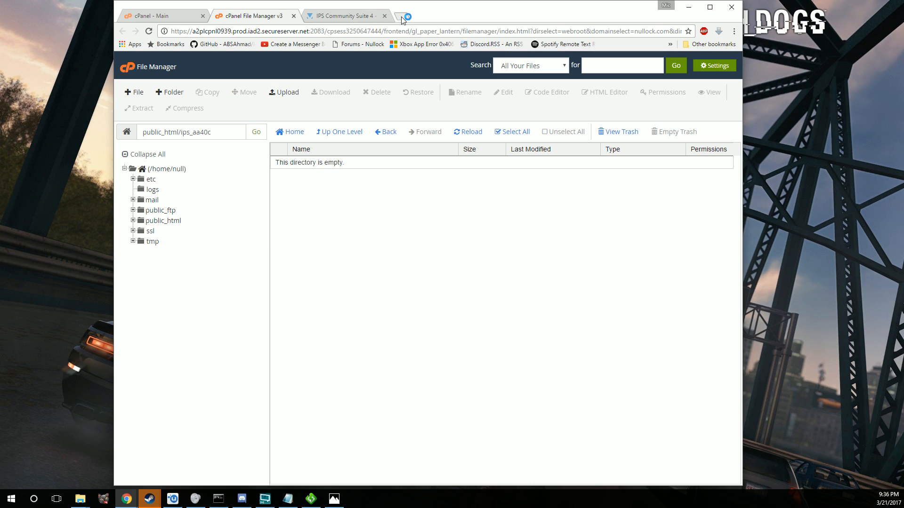
left_click(403, 15)
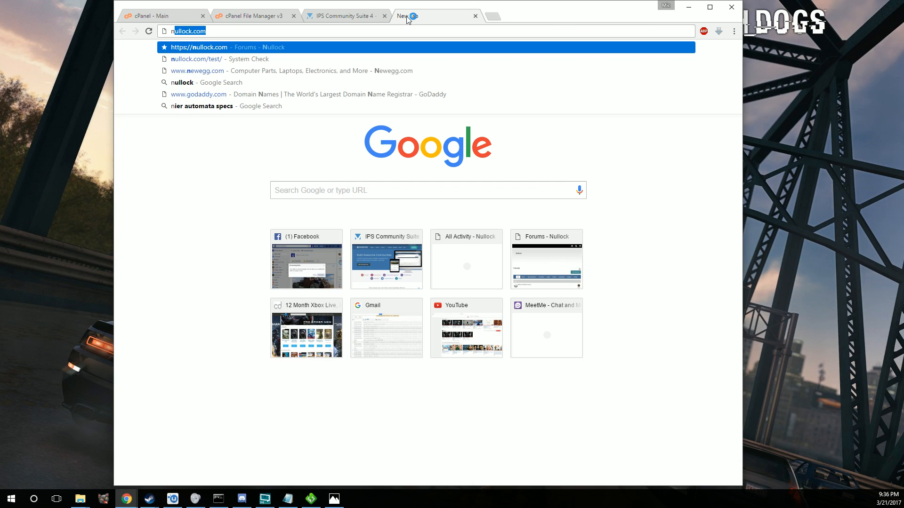
key("Return")
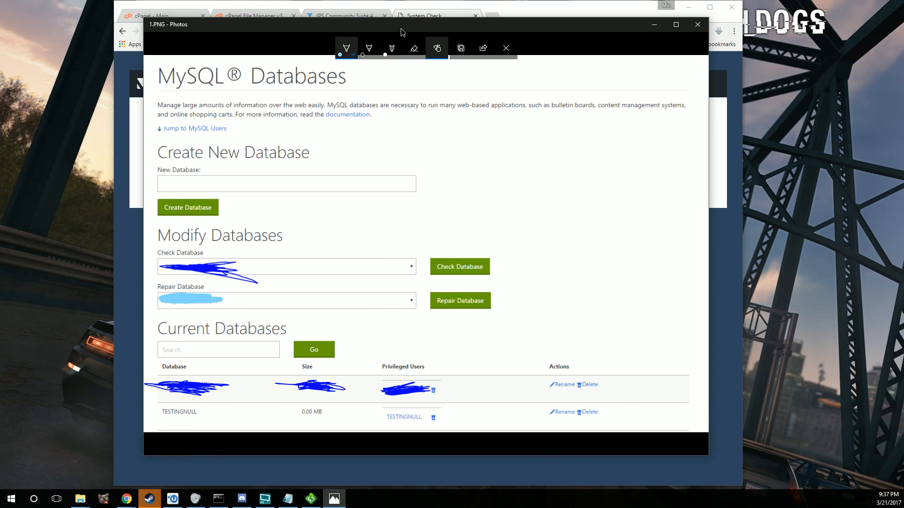
mouse_move(209, 195)
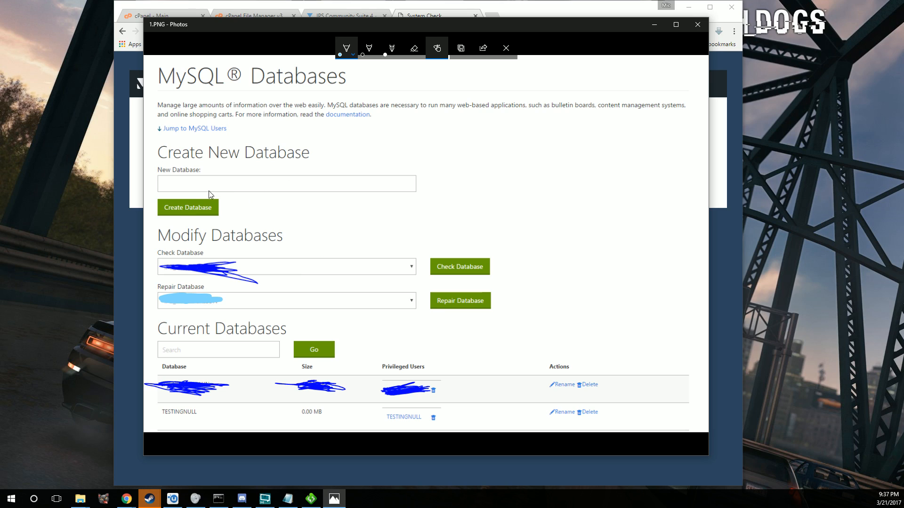
mouse_move(260, 67)
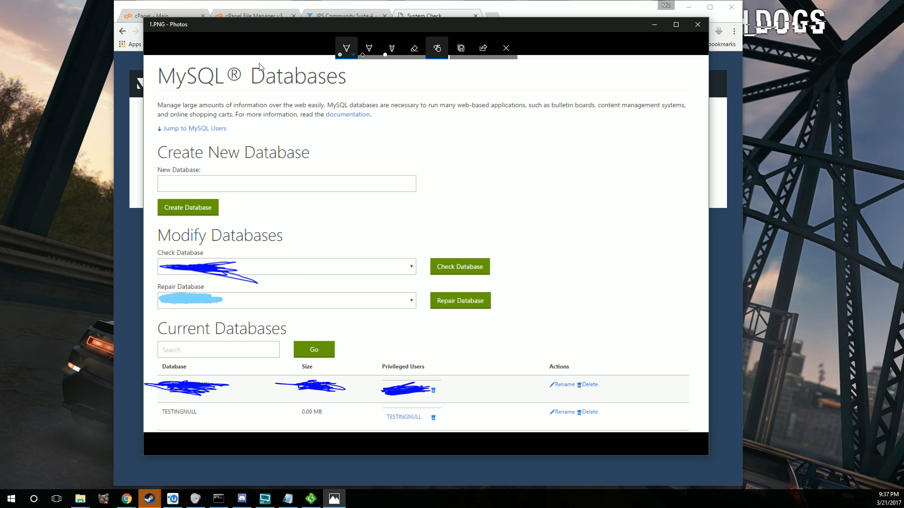
mouse_move(187, 266)
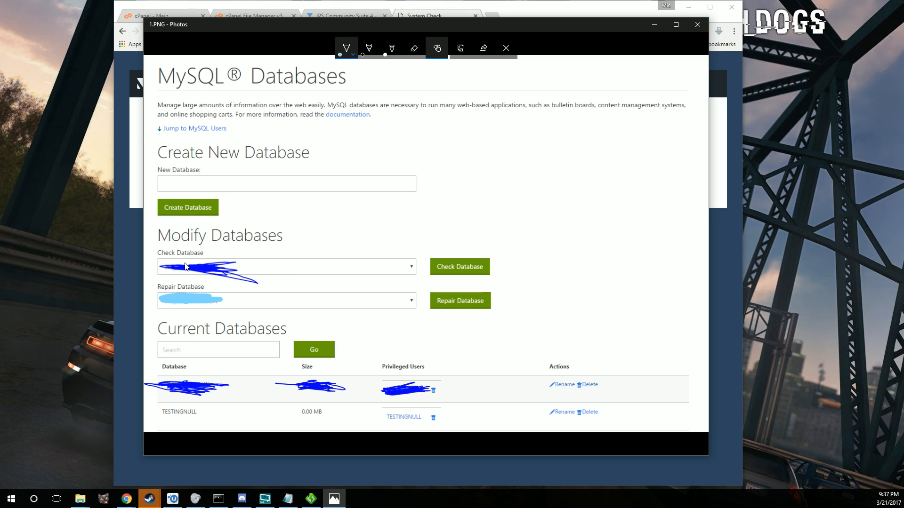
mouse_move(177, 151)
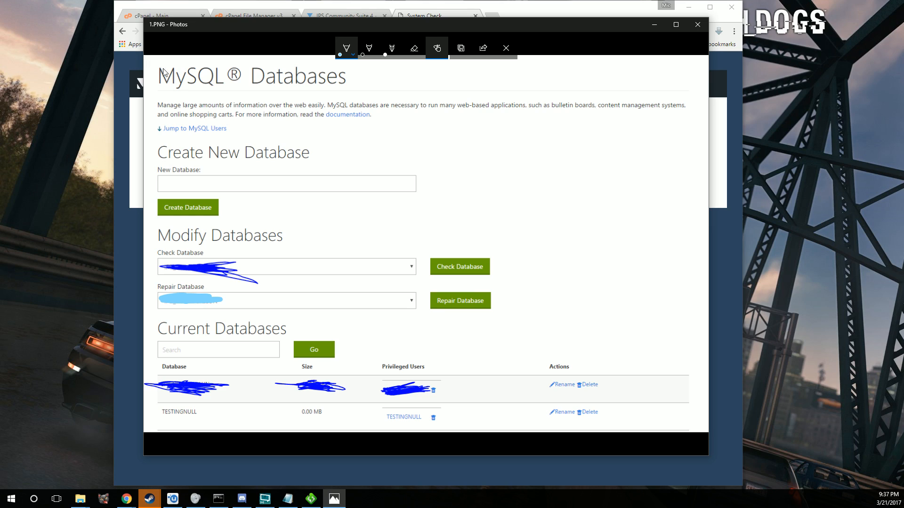
mouse_move(185, 154)
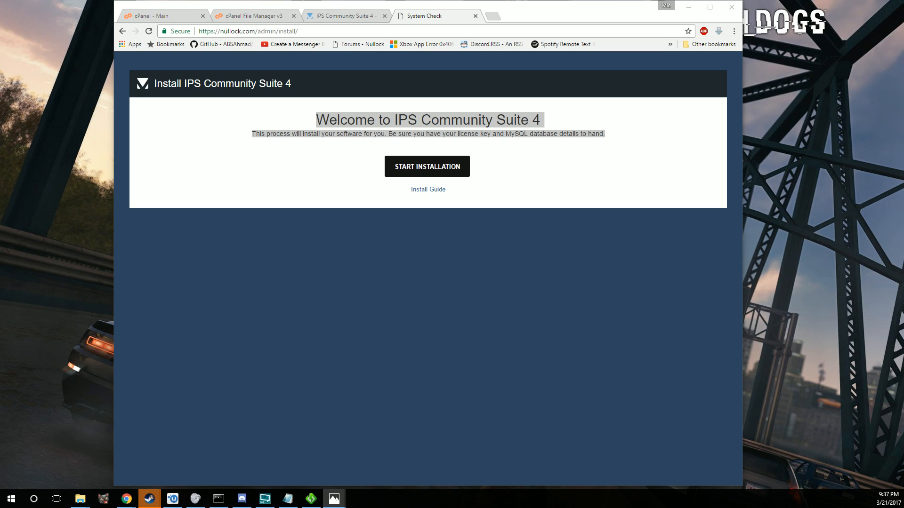
- Open the 2.PNG MySQL Users screenshot in Photos
left_click(334, 498)
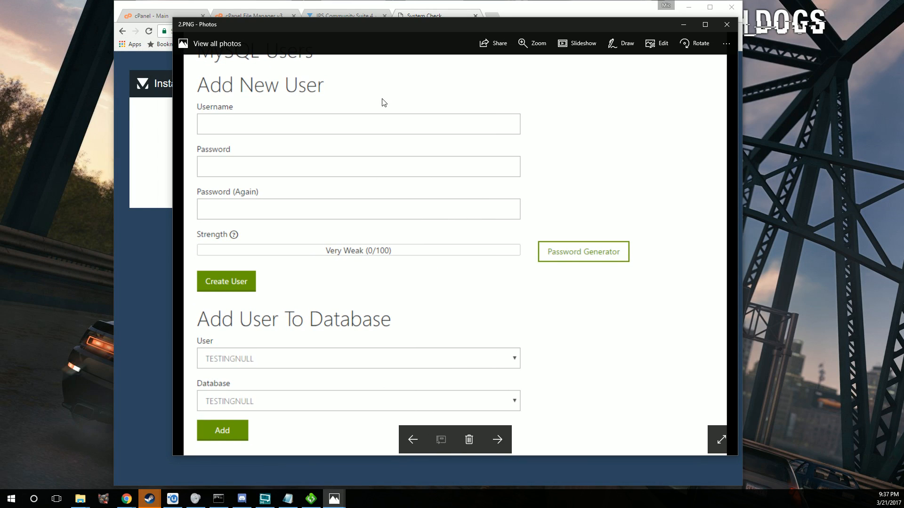
mouse_move(5, 4)
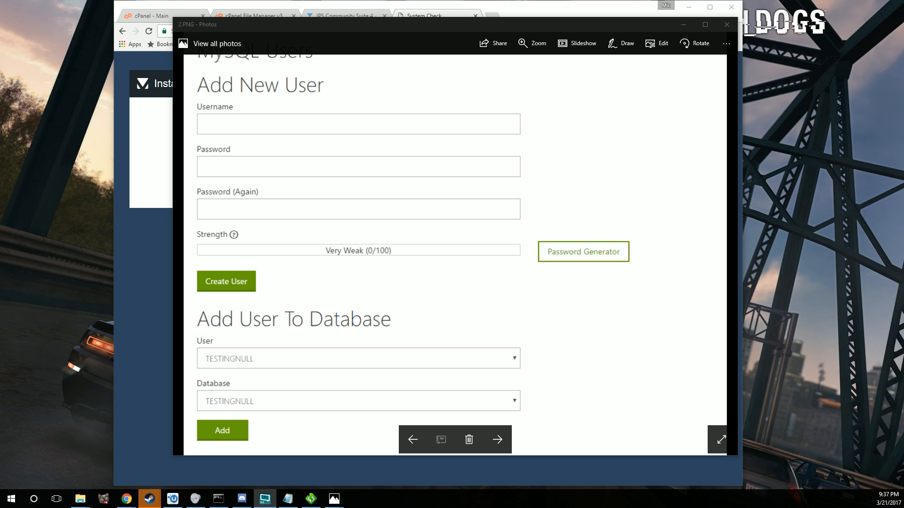
mouse_move(278, 354)
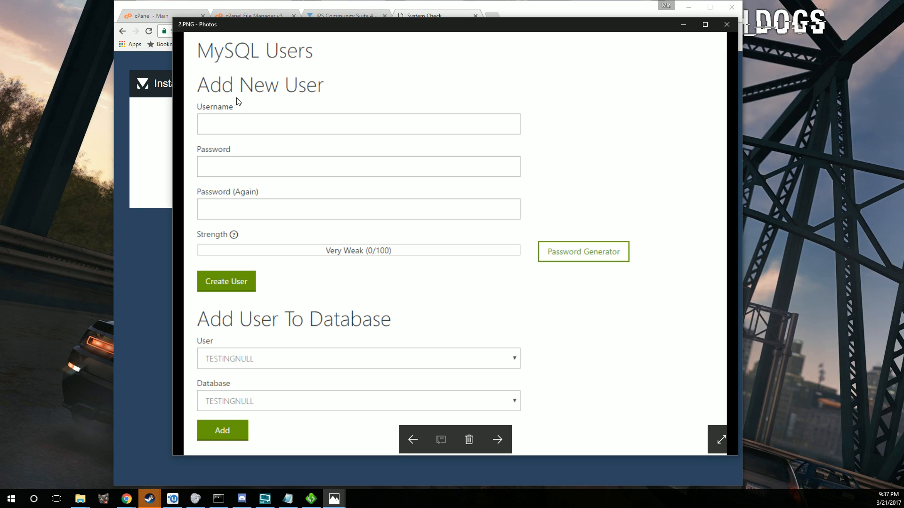
mouse_move(218, 155)
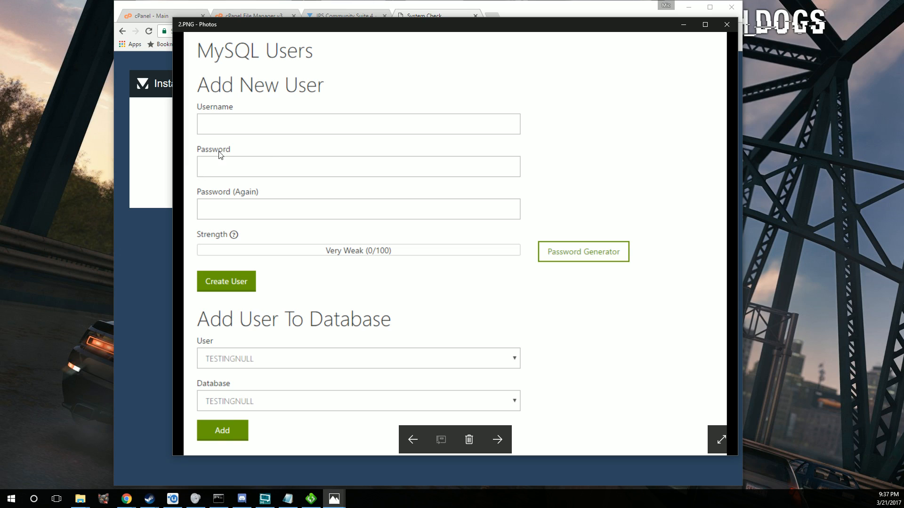
mouse_move(251, 400)
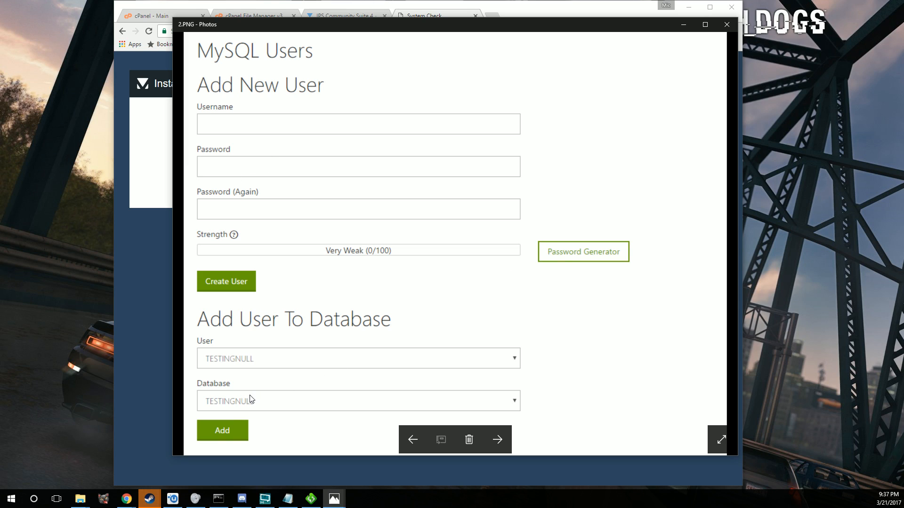
mouse_move(226, 282)
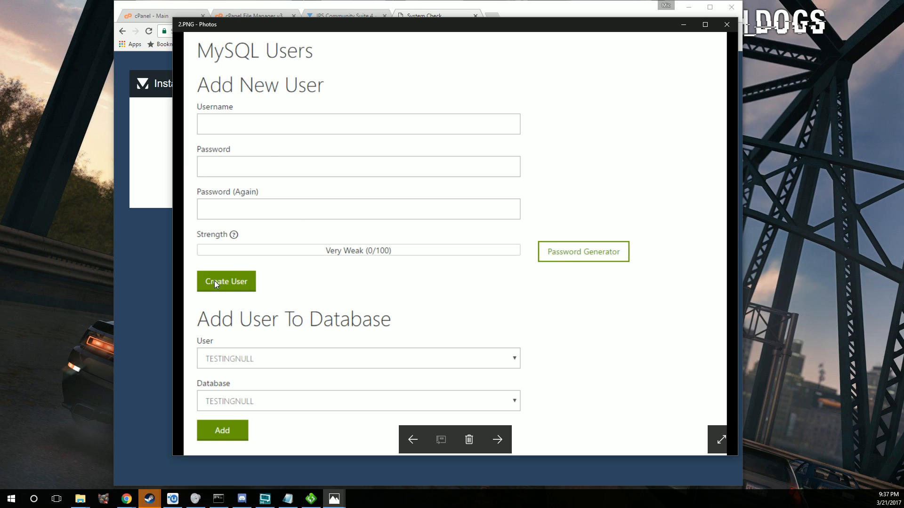
mouse_move(231, 431)
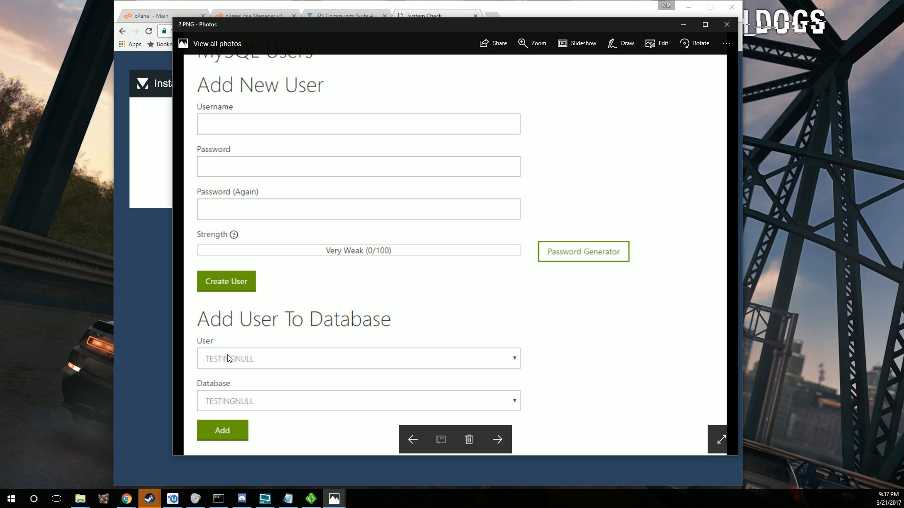
mouse_move(250, 370)
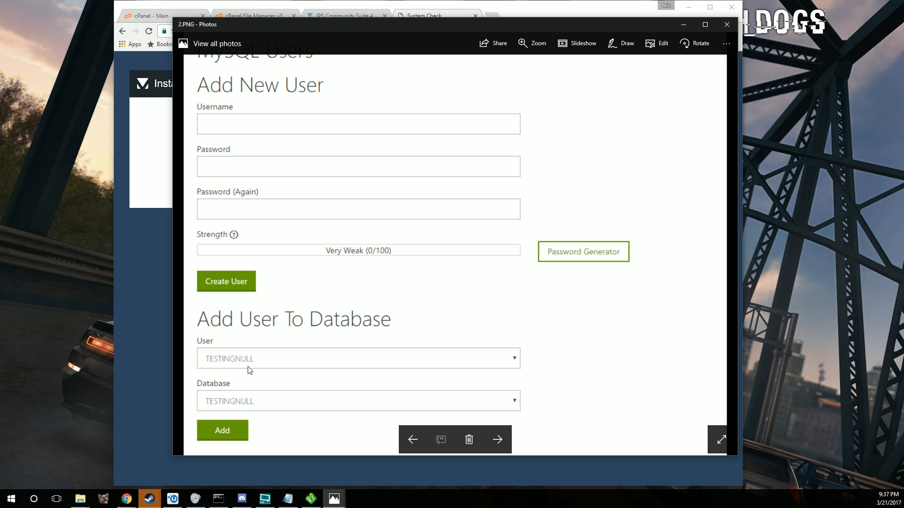
mouse_move(714, 26)
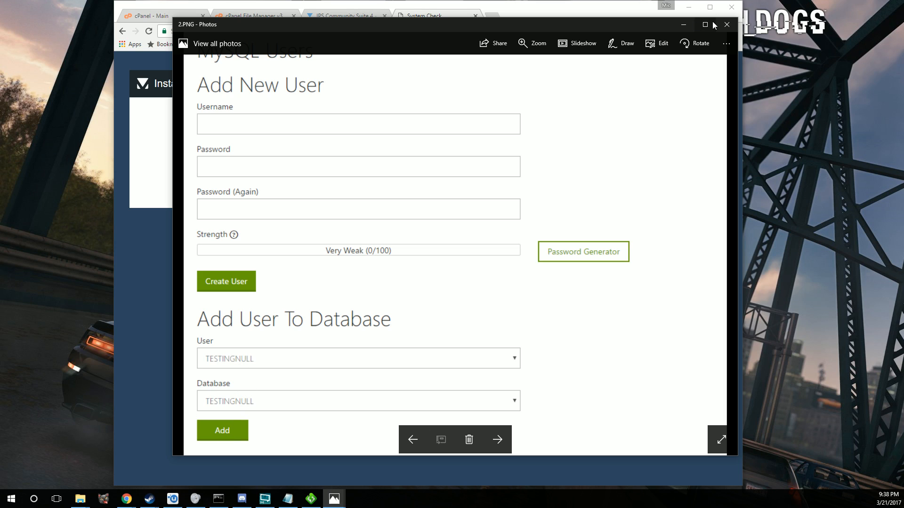
- Advance Photos to the Manage User Privileges screenshot
left_click(726, 25)
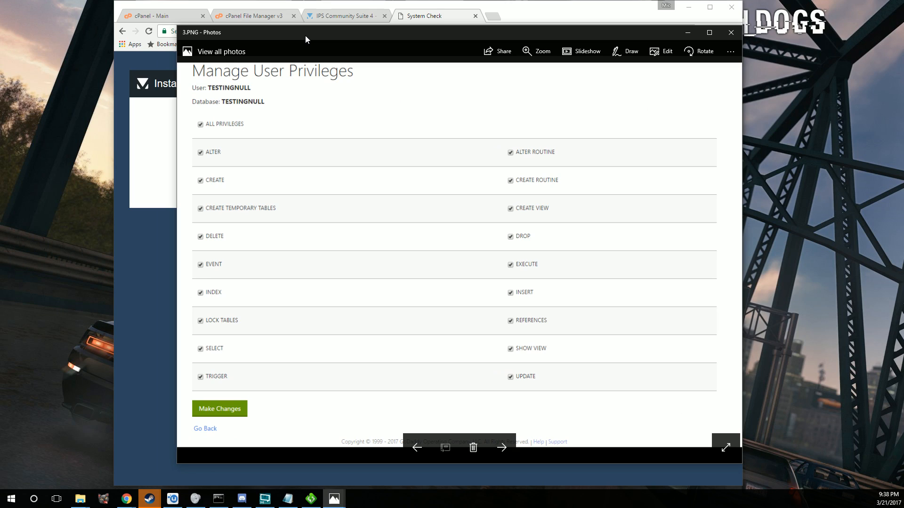
mouse_move(490, 185)
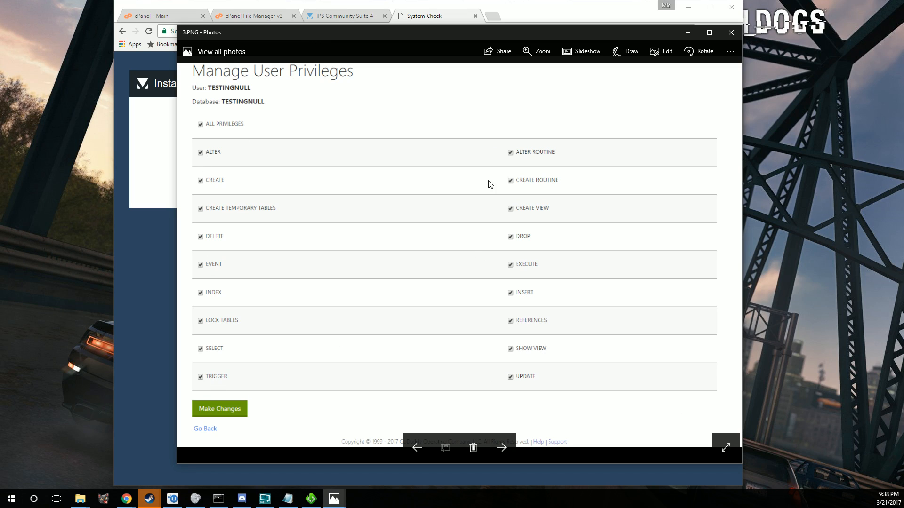
mouse_move(503, 232)
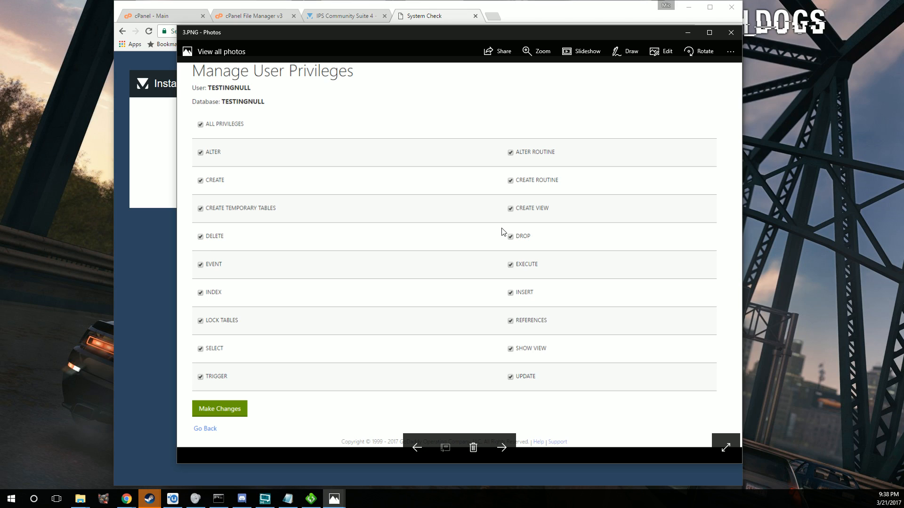
mouse_move(607, 169)
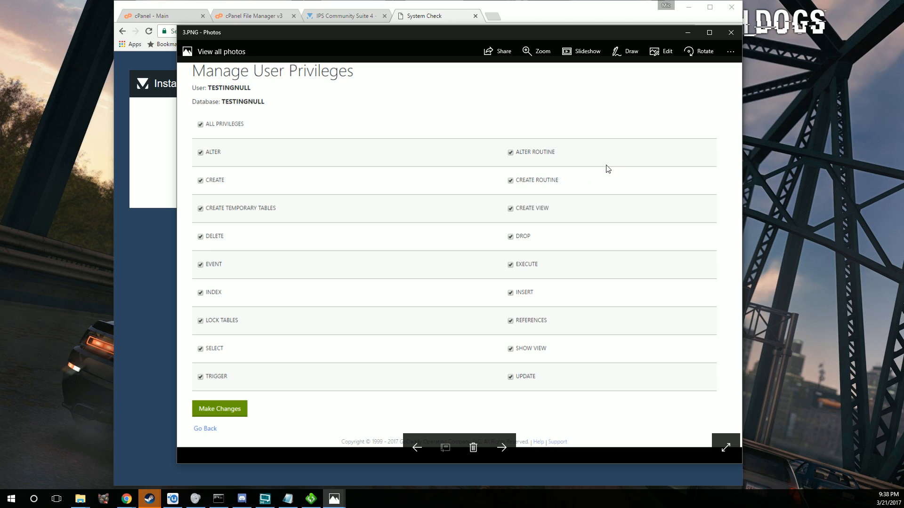
mouse_move(221, 97)
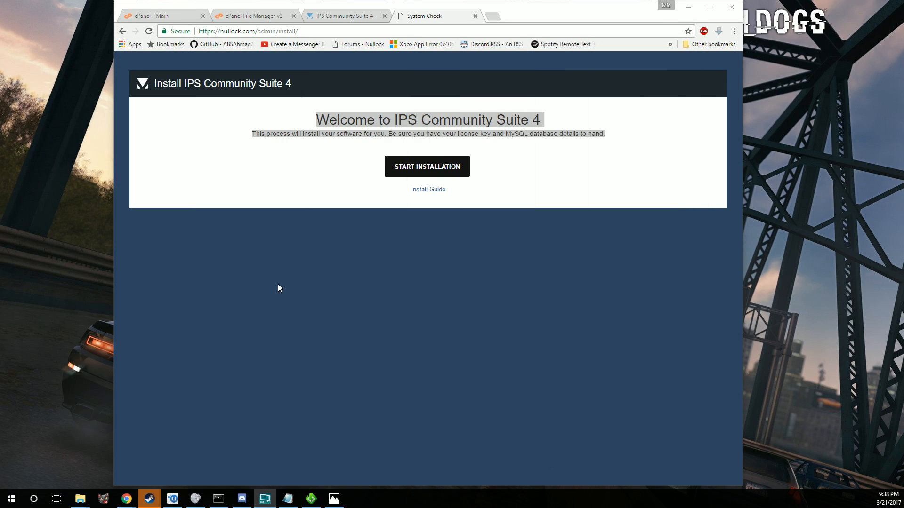
- Start the installation and scroll through the System Check results to CONTINUE
left_click(427, 166)
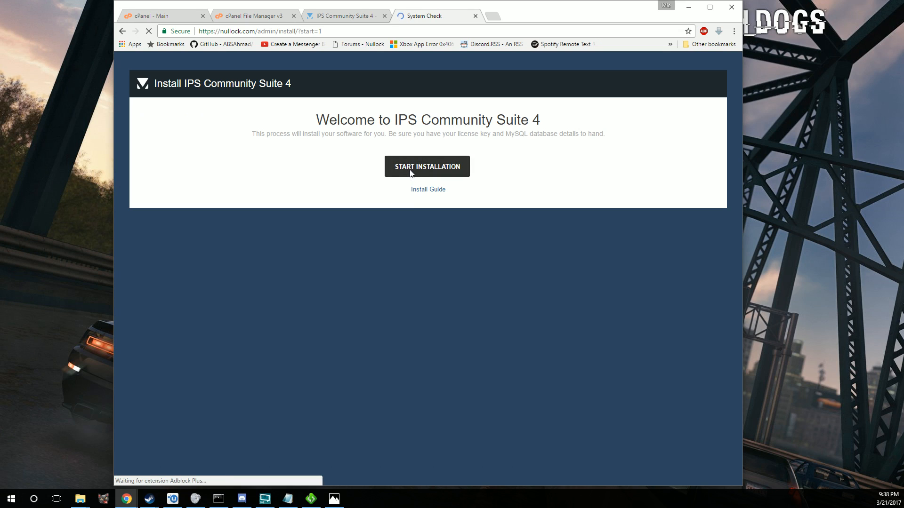
left_click(427, 167)
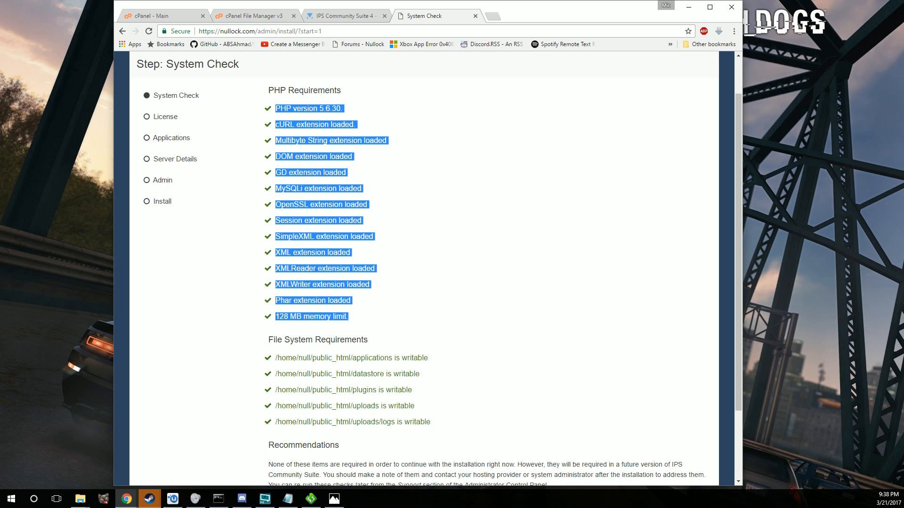
scroll("up", 3)
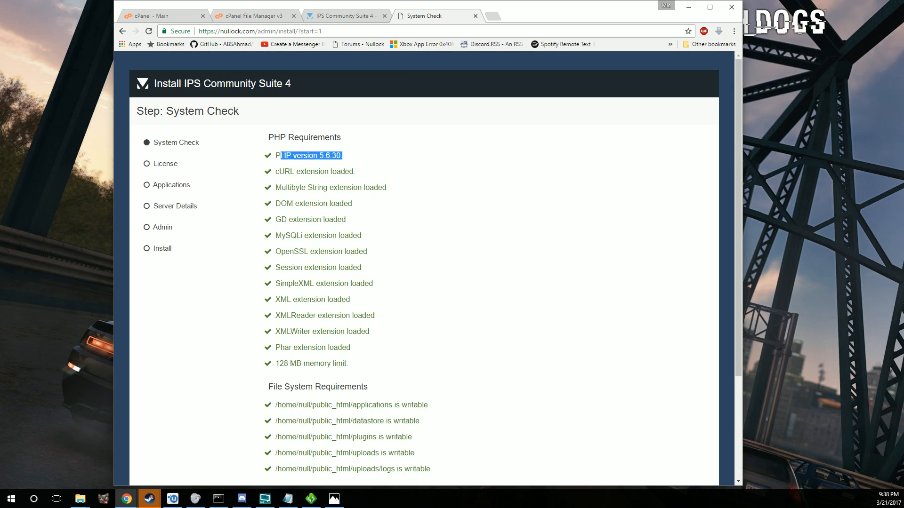
mouse_move(354, 162)
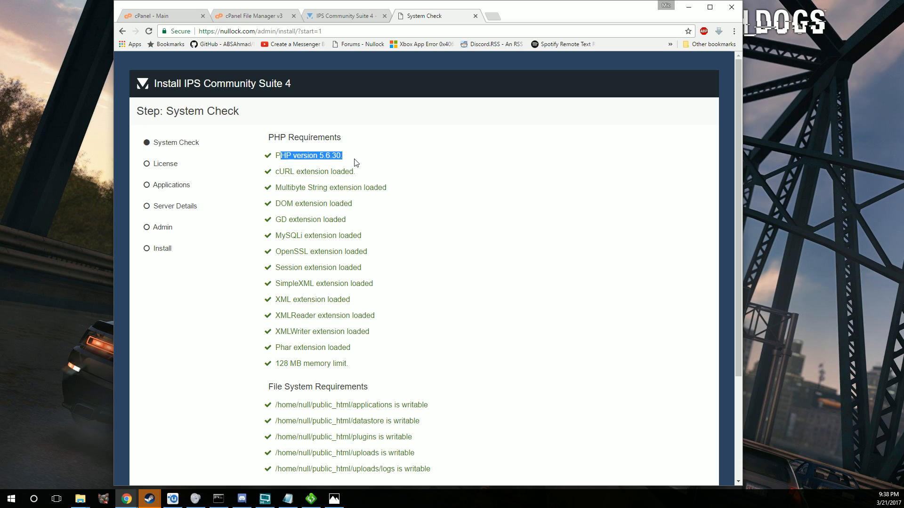
left_click(282, 167)
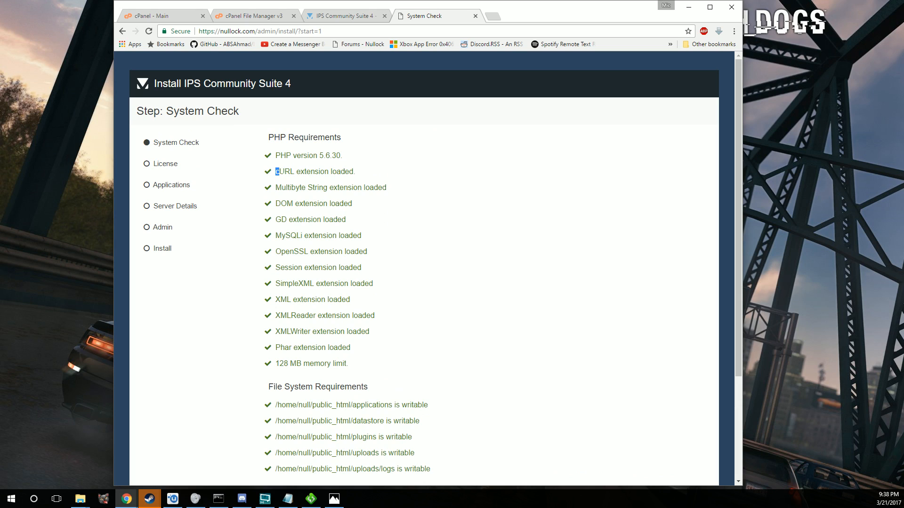
scroll("down", 3)
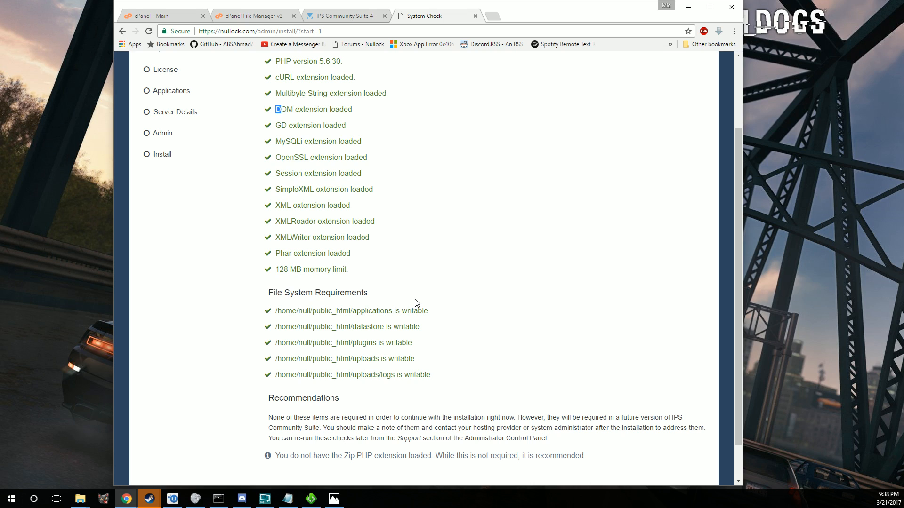
scroll("up", 3)
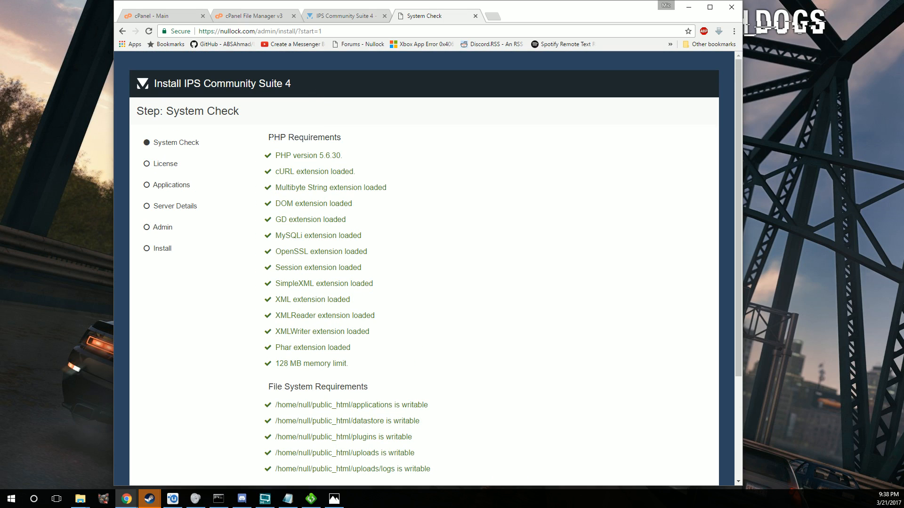
scroll("down", 3)
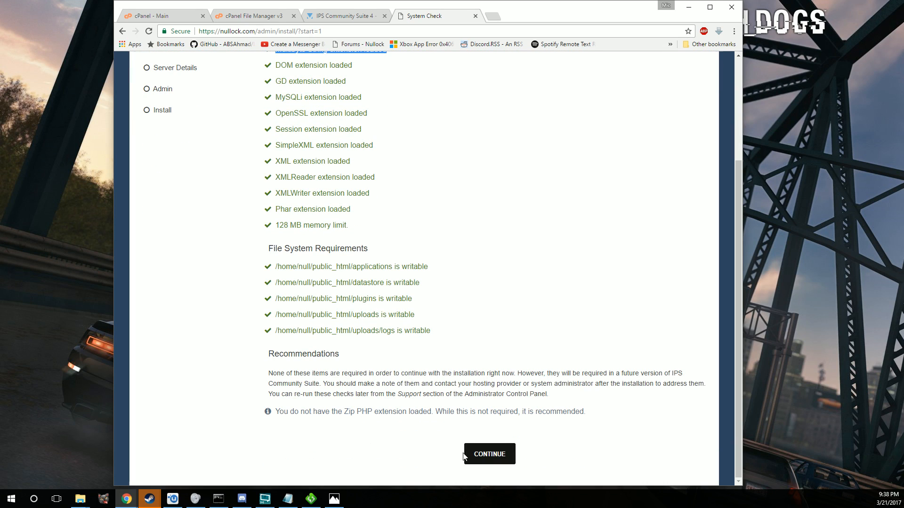
- Continue past System Check and focus the License Key field
left_click(488, 454)
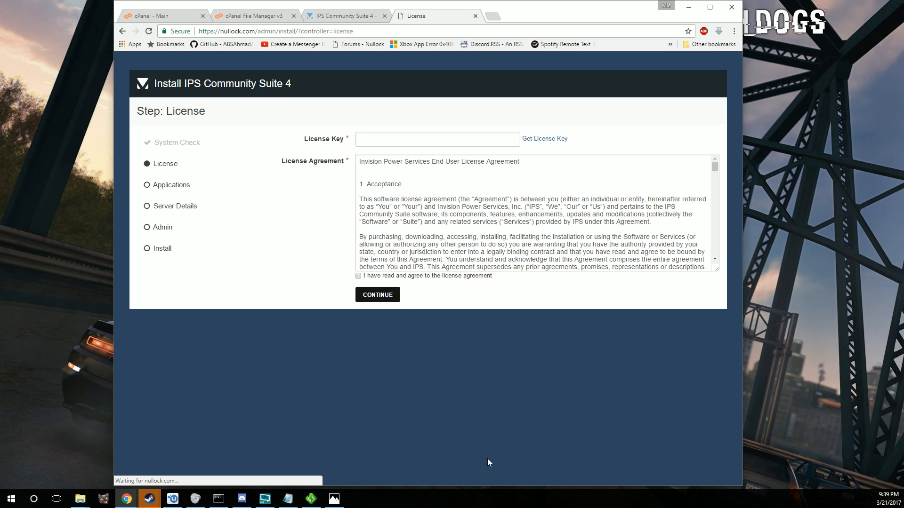
left_click(437, 139)
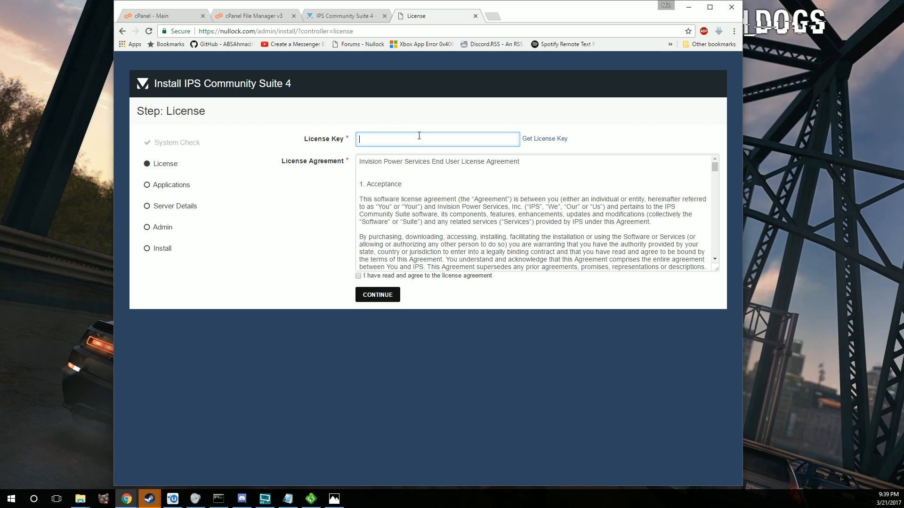
mouse_move(431, 111)
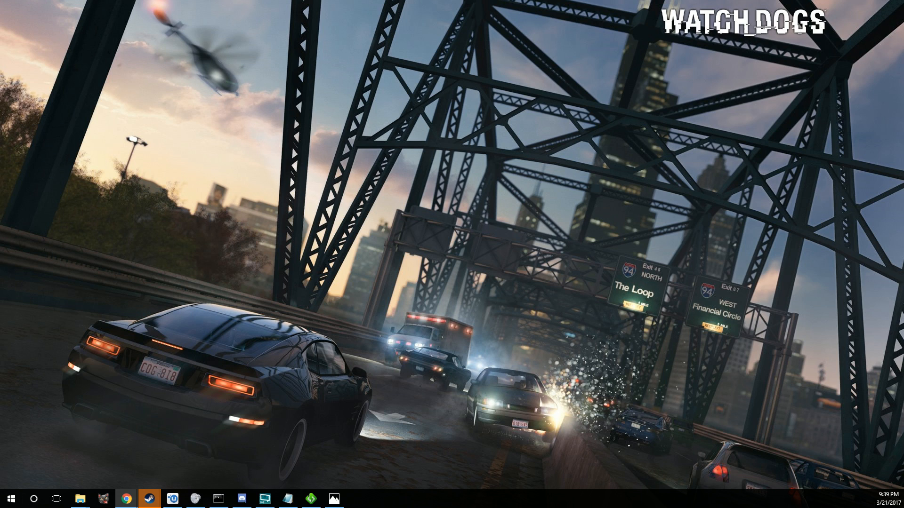
- Return to the installer and continue with all apps checked and Forums as default
left_click(125, 499)
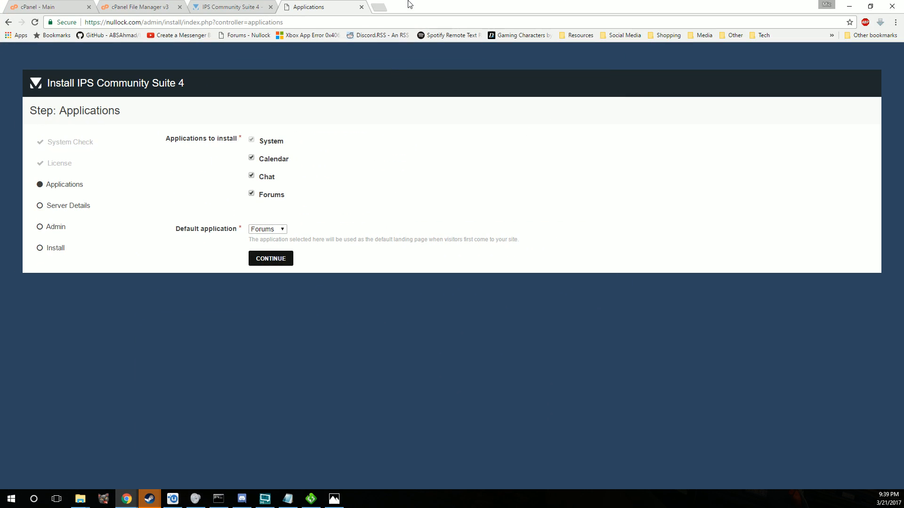
mouse_move(166, 175)
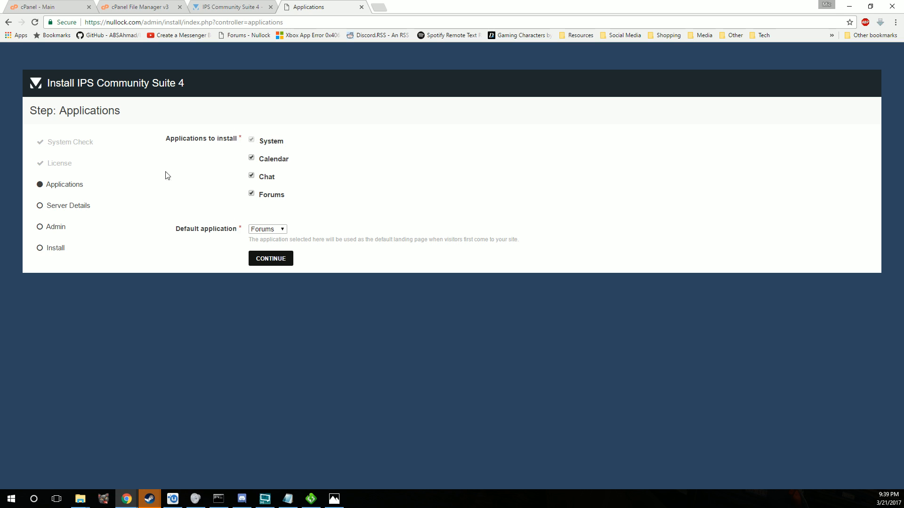
mouse_move(197, 187)
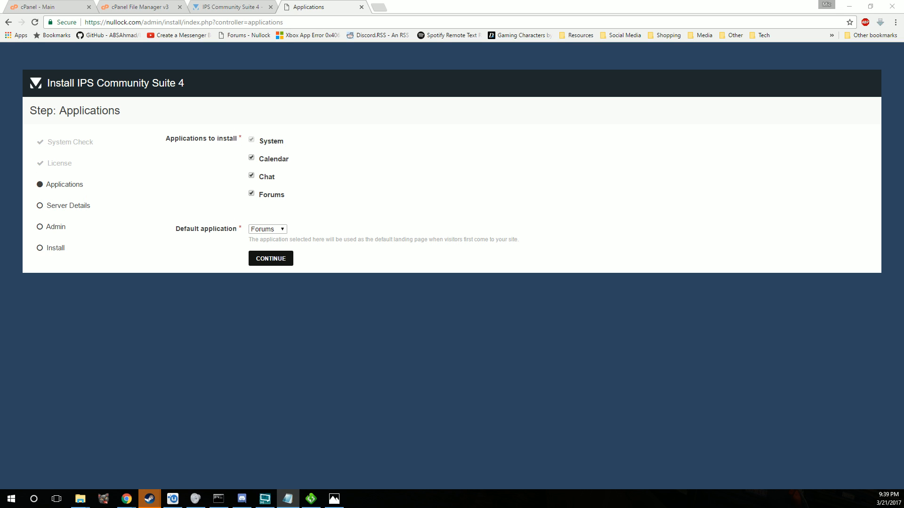
mouse_move(218, 144)
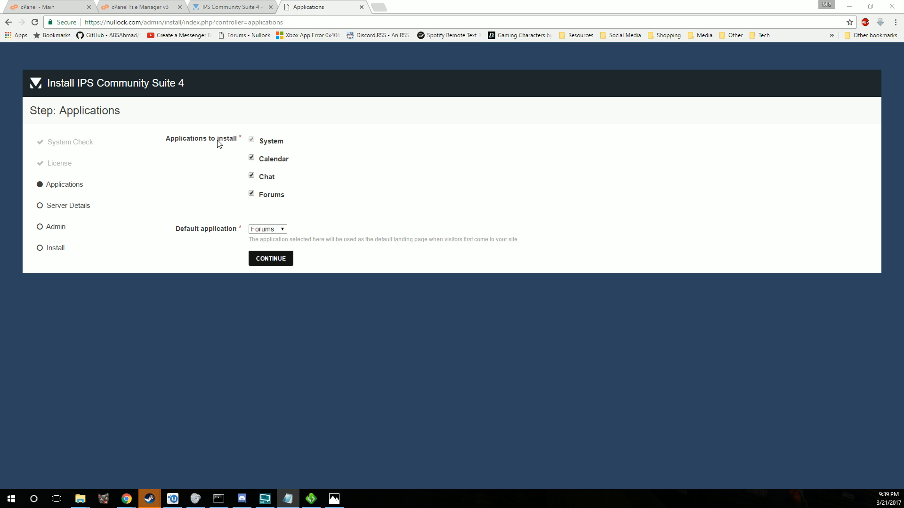
mouse_move(267, 149)
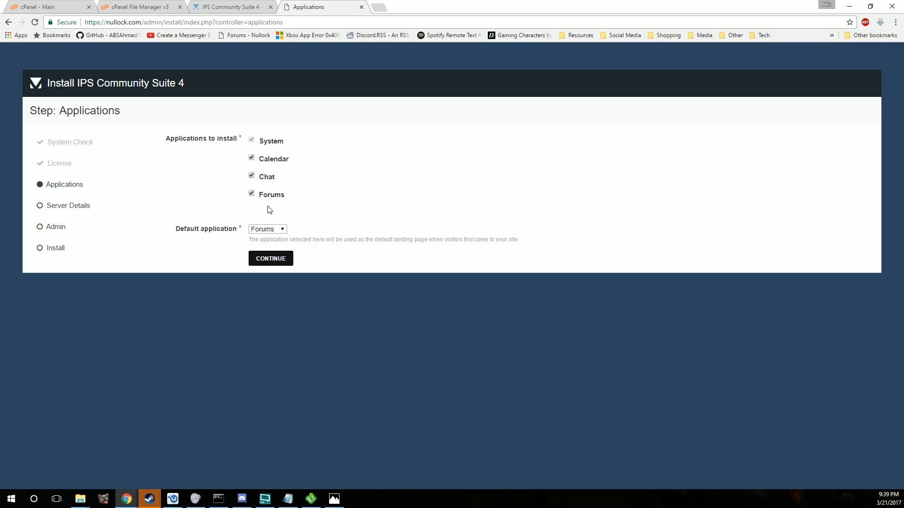
mouse_move(234, 216)
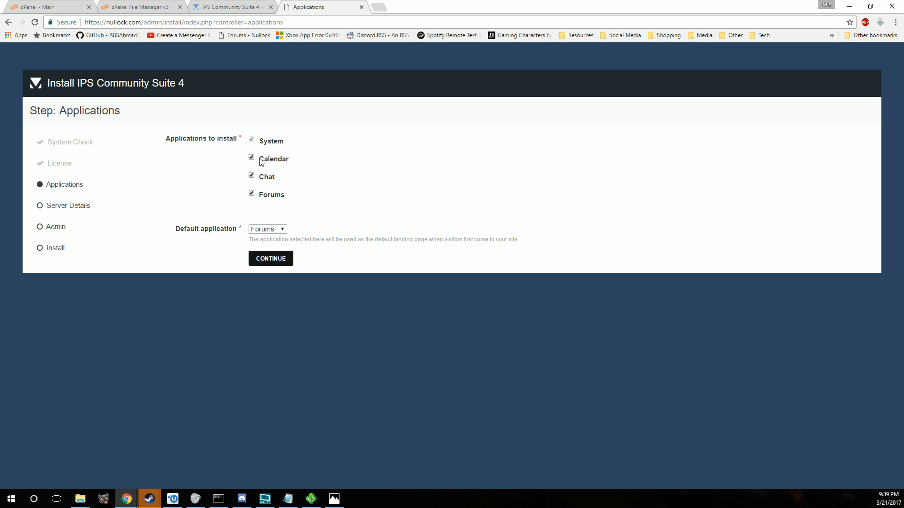
mouse_move(280, 264)
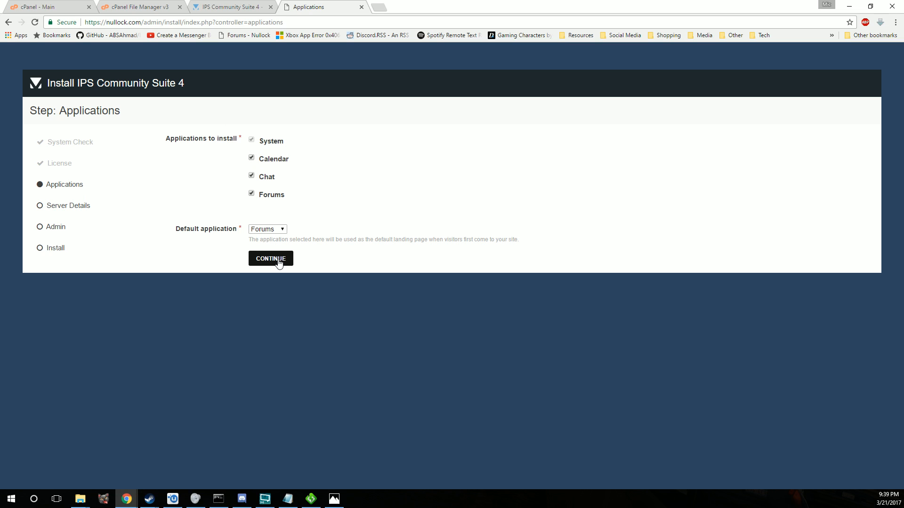
left_click(270, 258)
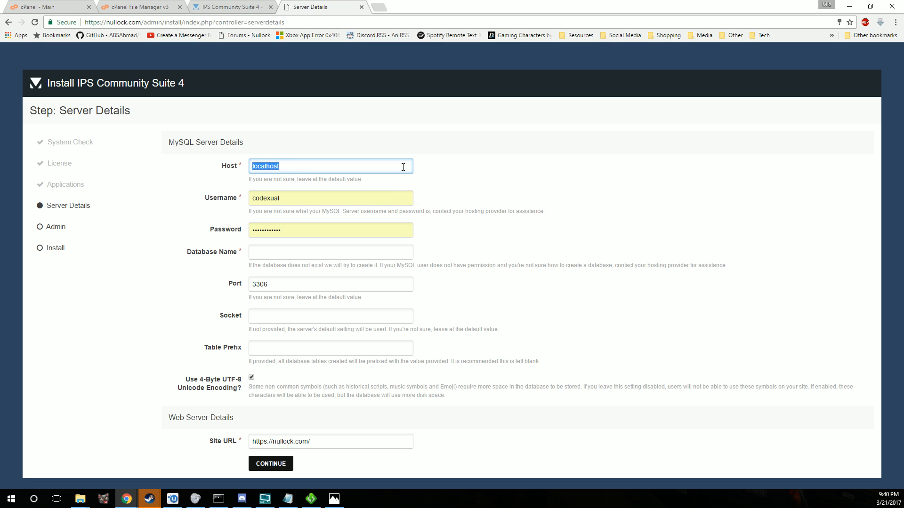
- Enter localhost as MySQL host and TESTINGNULL as username and database name
type("127.0.0.1")
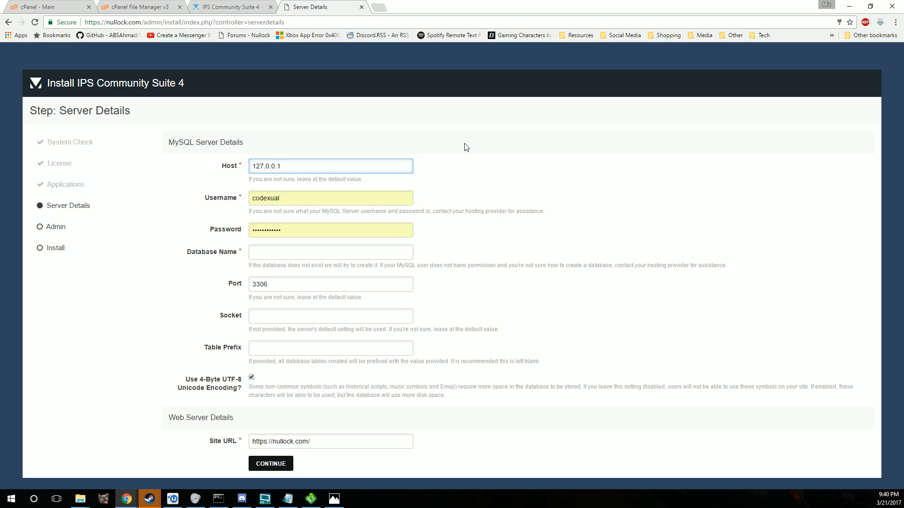
type("localhost")
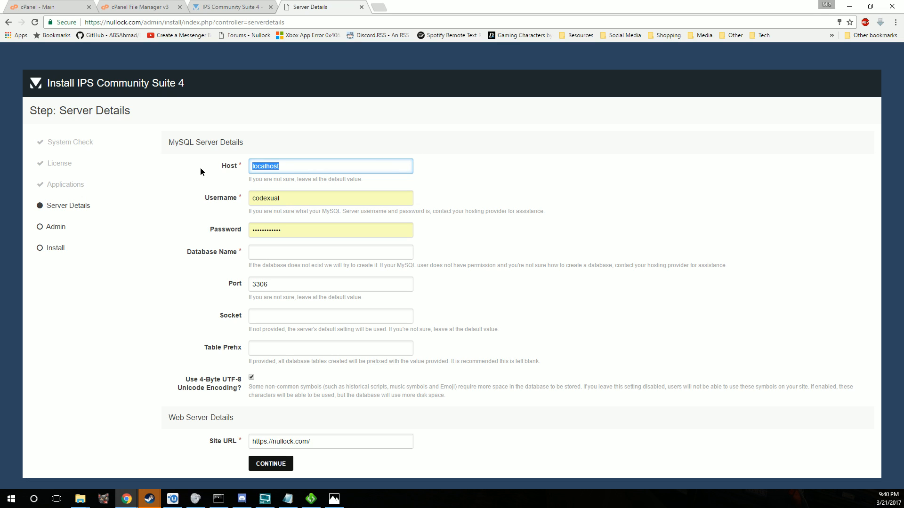
mouse_move(248, 210)
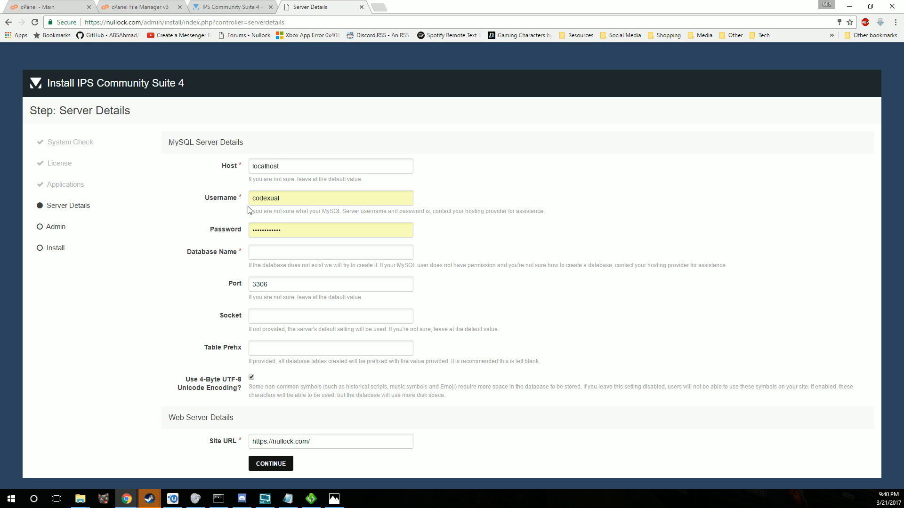
left_click(331, 251)
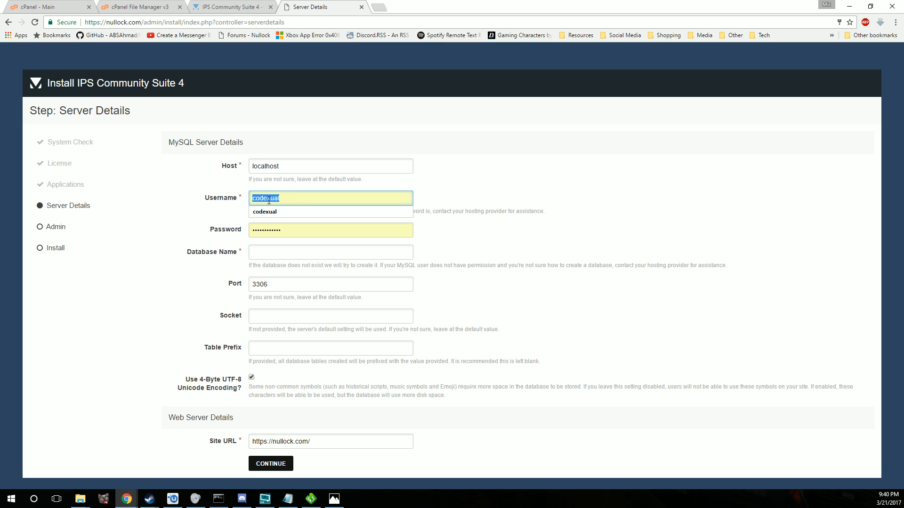
type("TESTINGNULL")
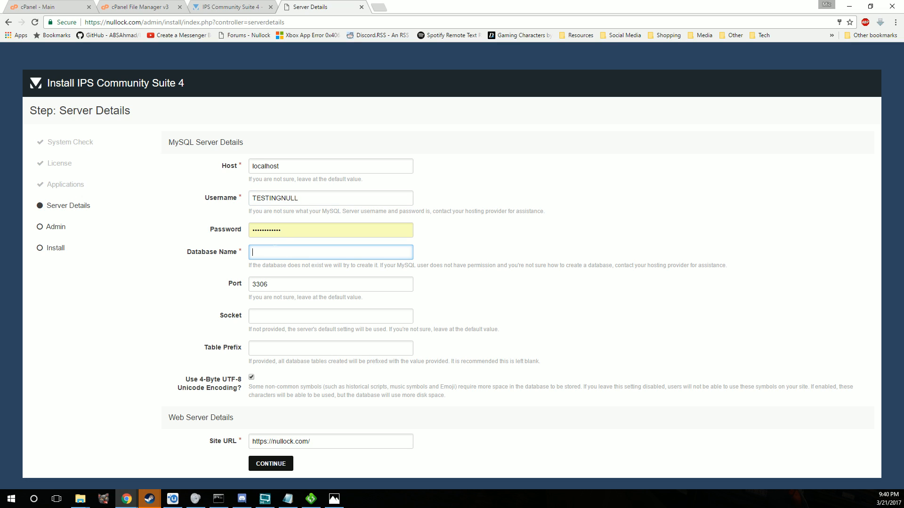
type("TESTINGNULL")
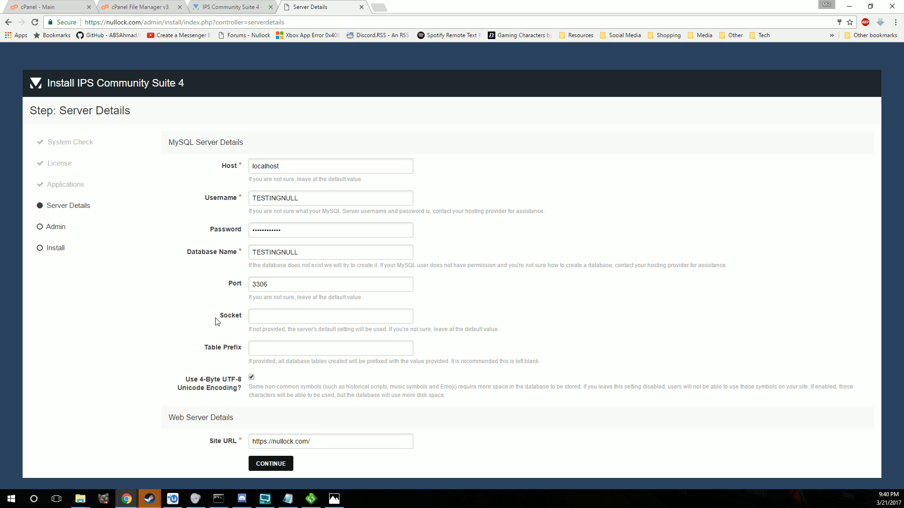
- Review the port 3306 and optional socket fields
triple_click(330, 283)
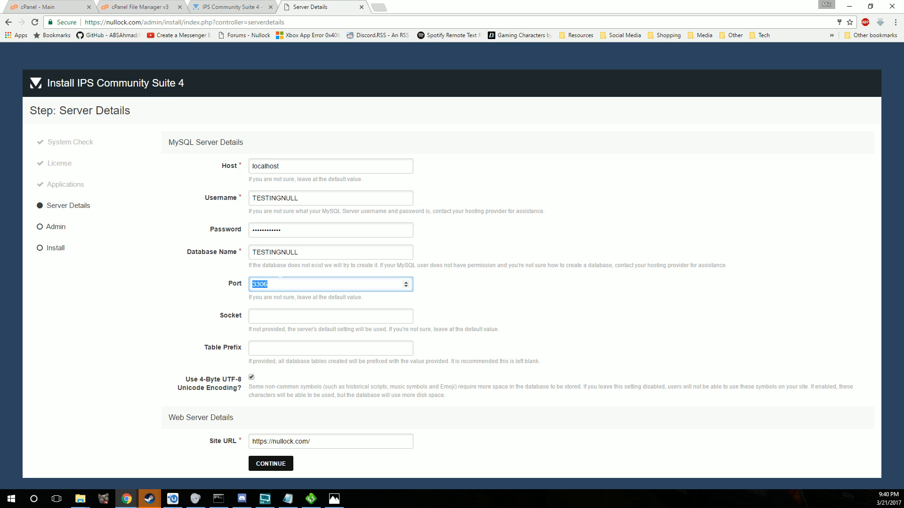
left_click(329, 316)
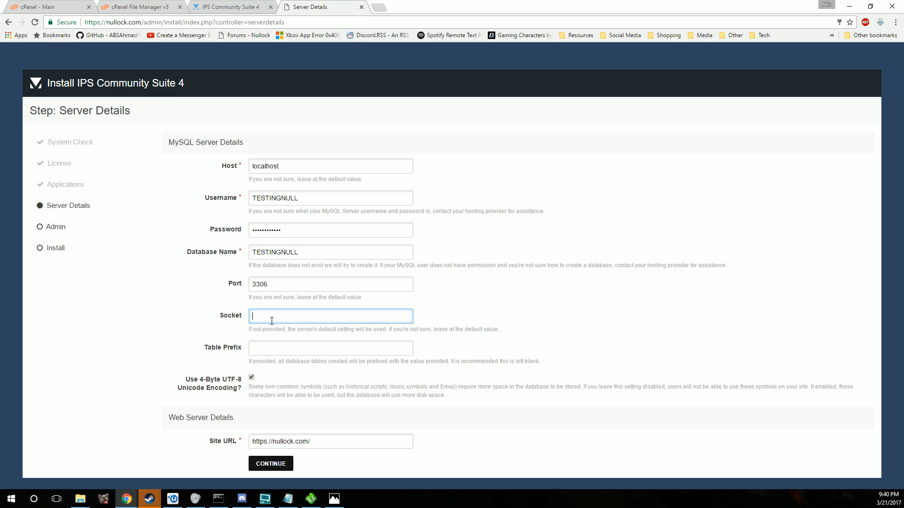
left_click(331, 348)
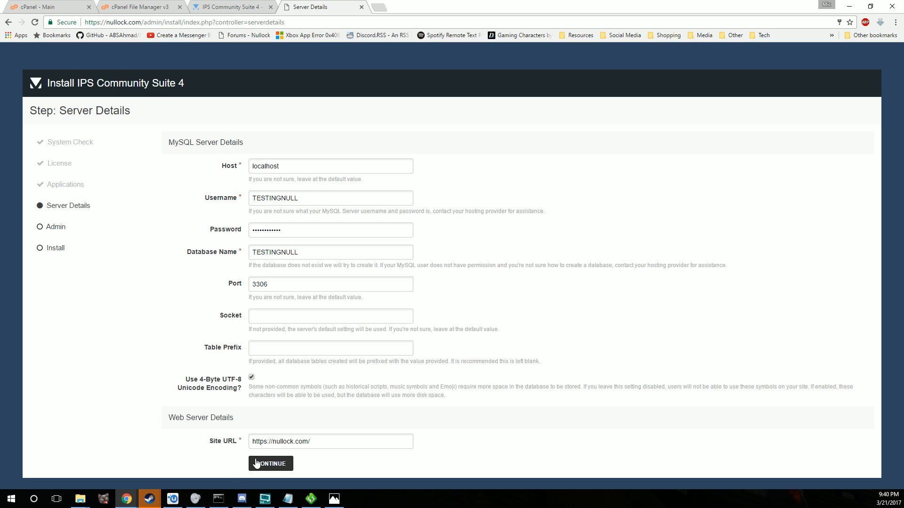
- Submit the MySQL server details, then create admin account 'Codexual' with its email address
left_click(270, 463)
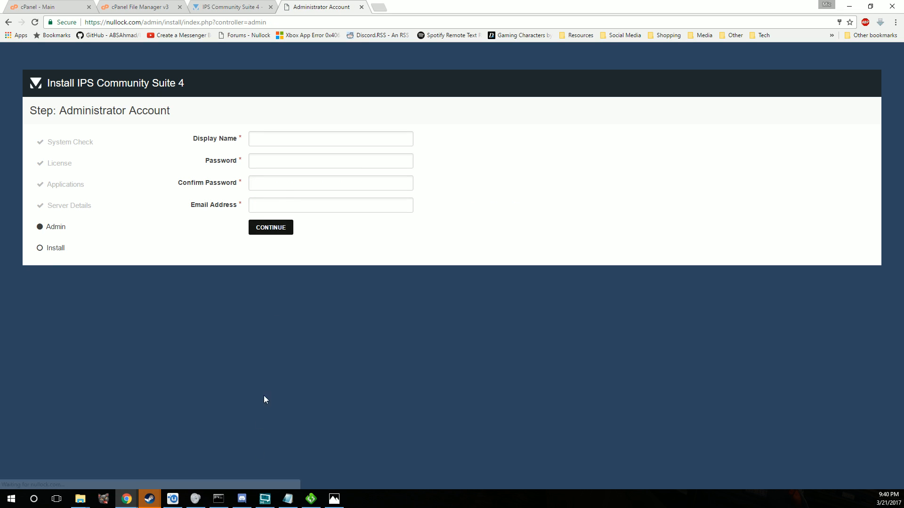
mouse_move(306, 125)
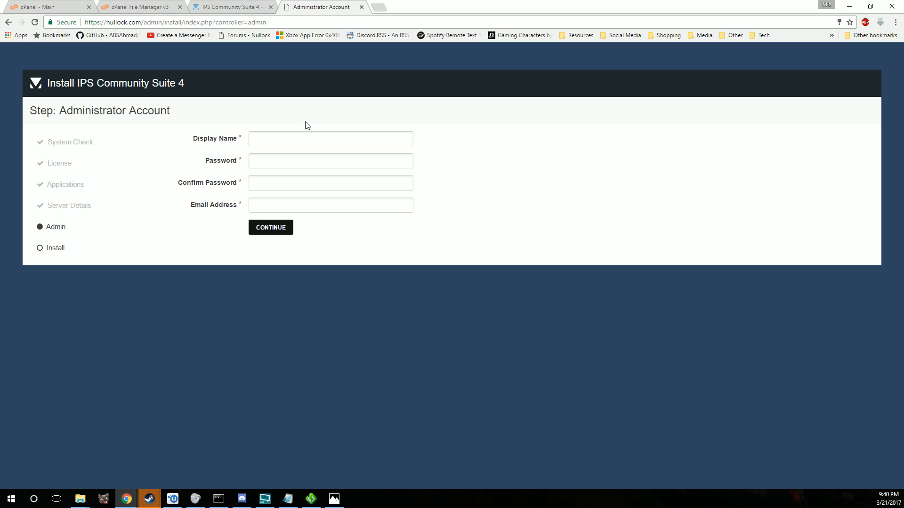
left_click(330, 139)
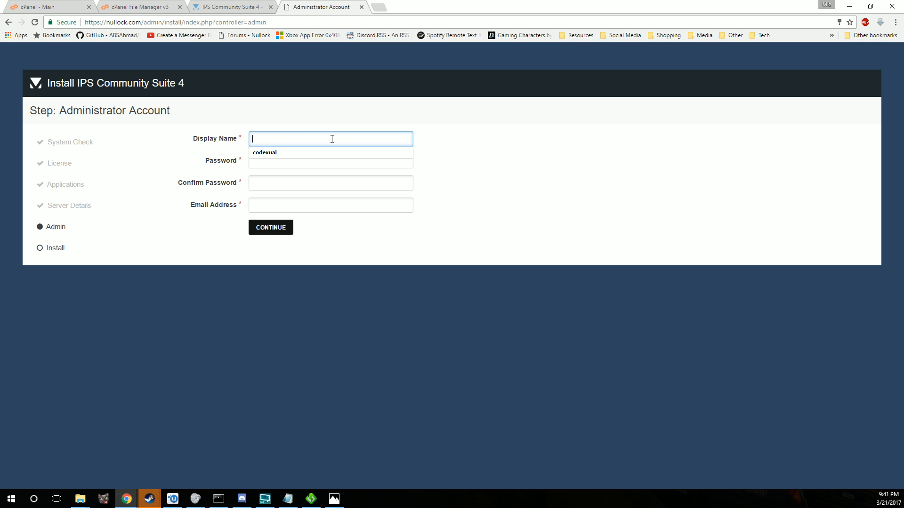
type("Codexual")
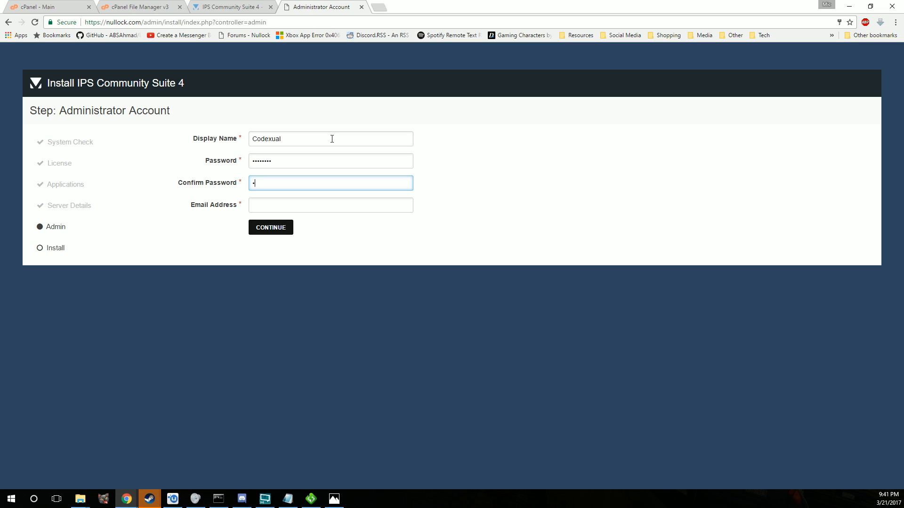
left_click(331, 205)
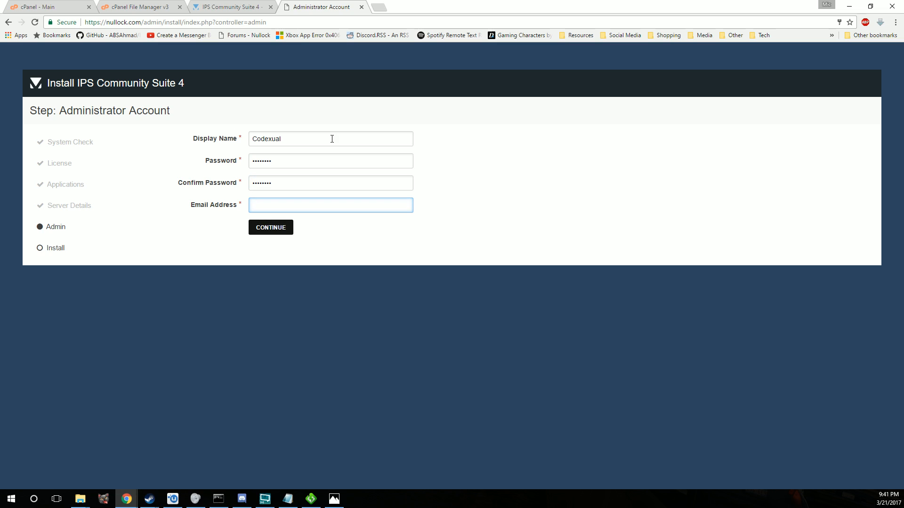
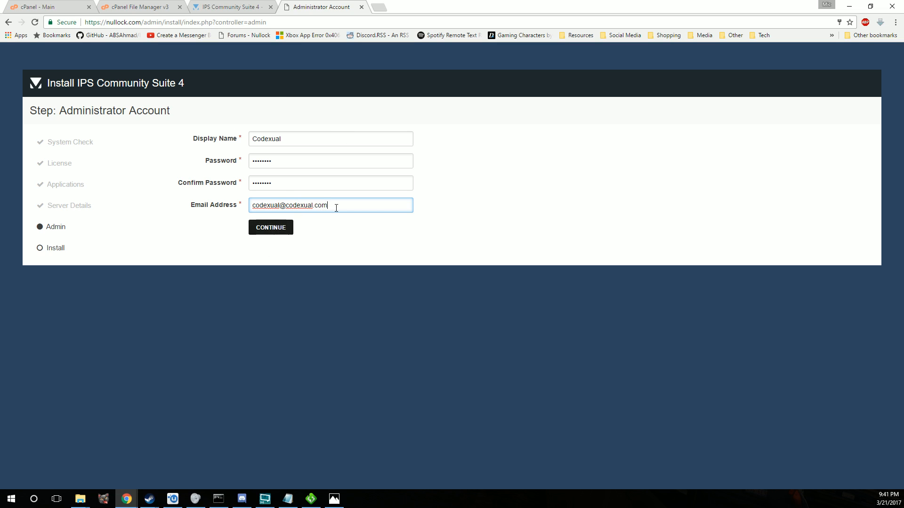
left_click(270, 227)
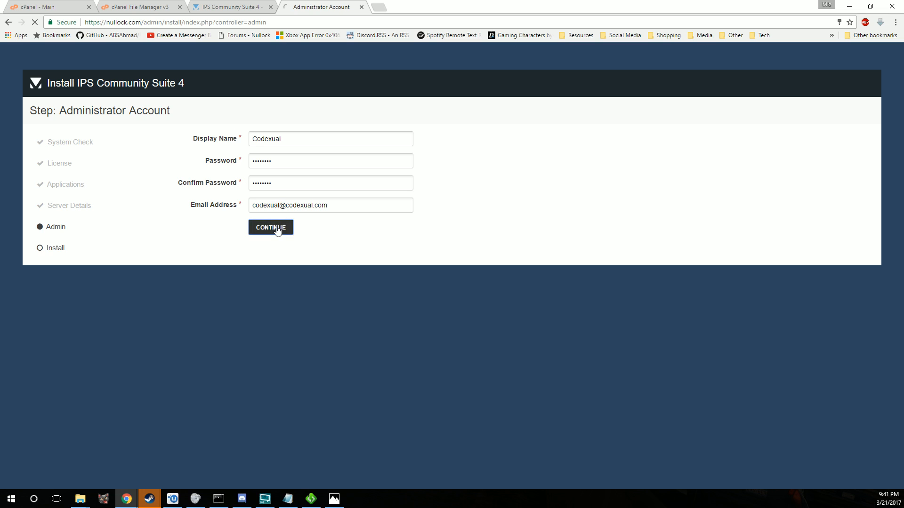
- Let the Install step run while it shows 'Setting up database...'
left_click(270, 227)
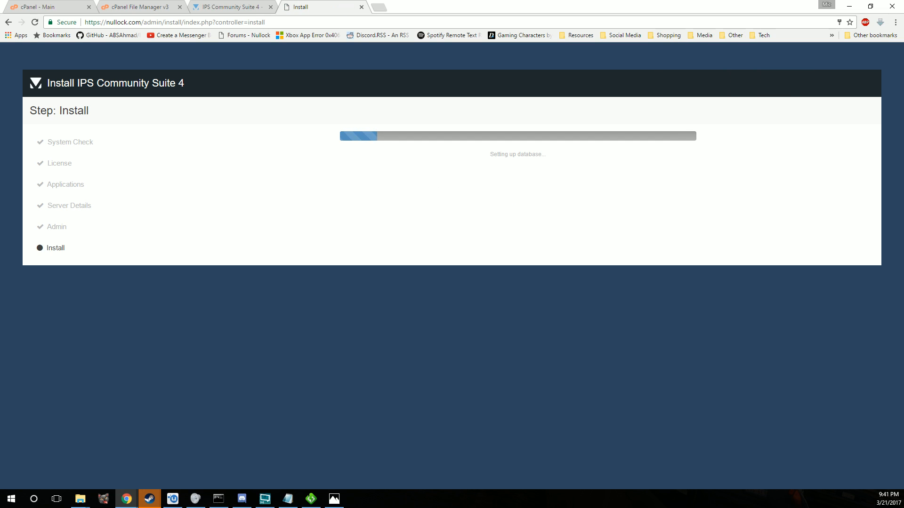
mouse_move(467, 155)
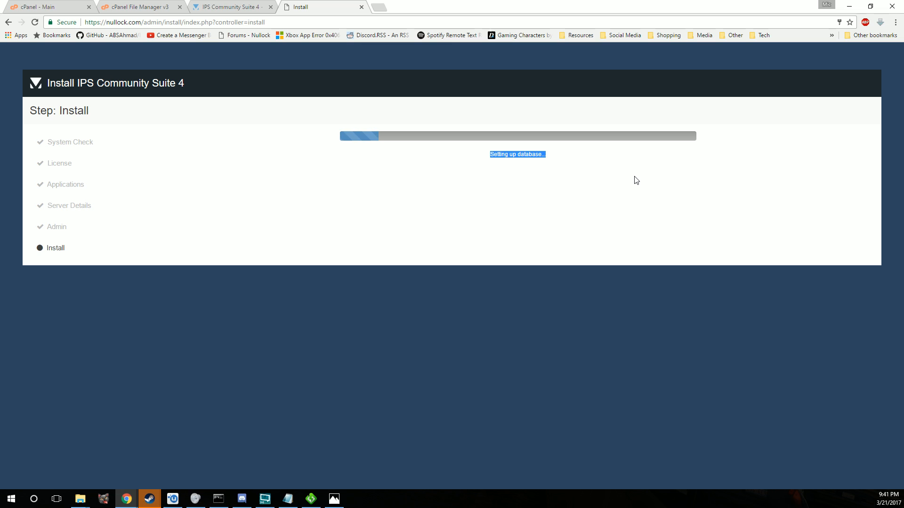
mouse_move(315, 122)
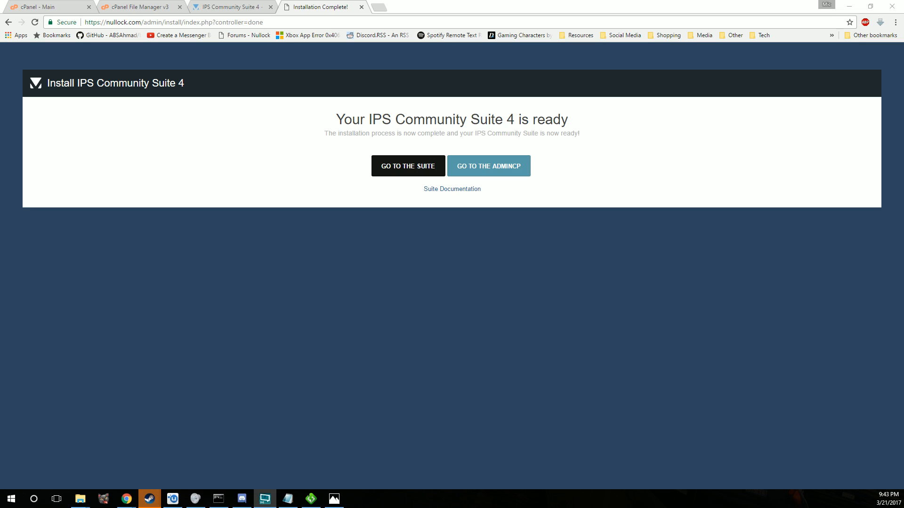
mouse_move(141, 233)
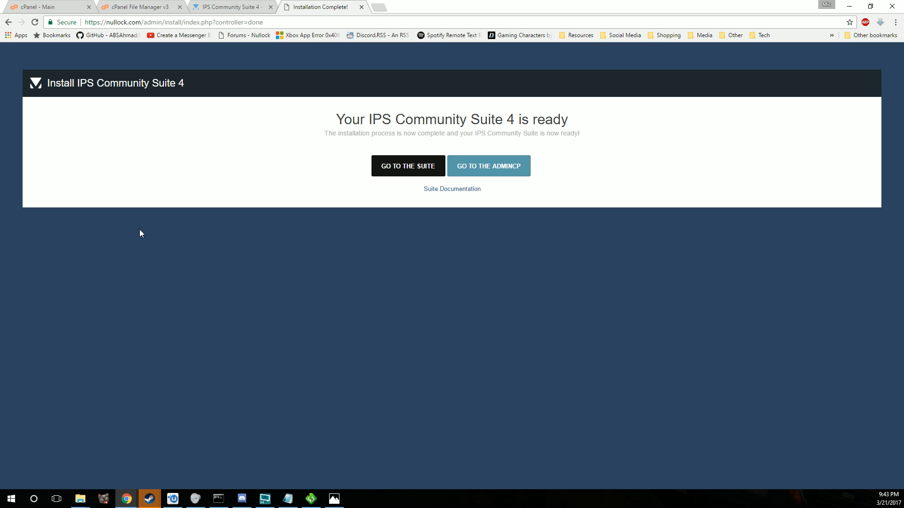
mouse_move(450, 95)
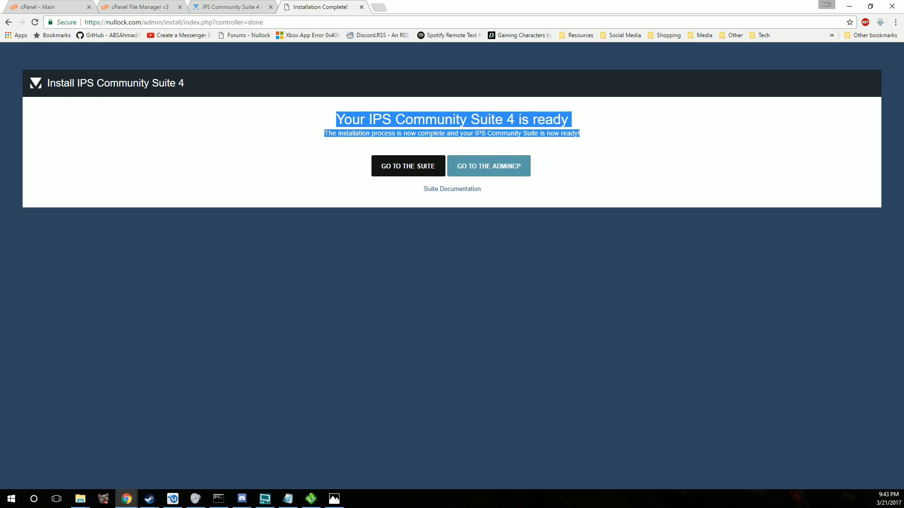
- Highlight the 'Your IPS Community Suite 4 is ready' message
left_click(626, 183)
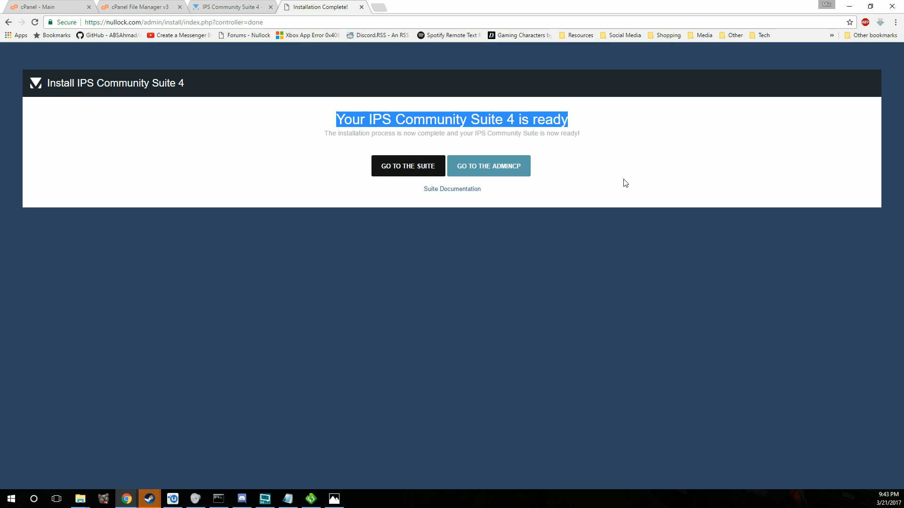
mouse_move(391, 133)
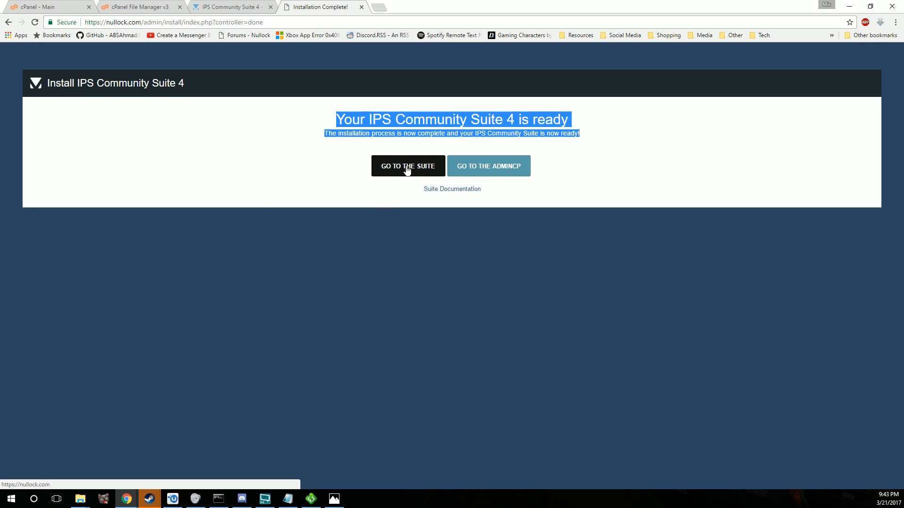
- Open the suite and AdminCP, view Sign In, return to A Test Forum, and select its address
left_click(488, 166)
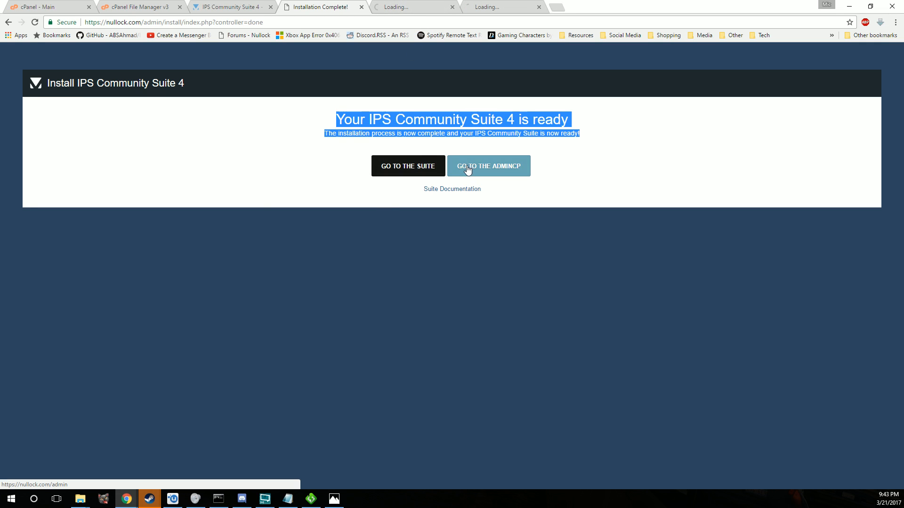
left_click(407, 166)
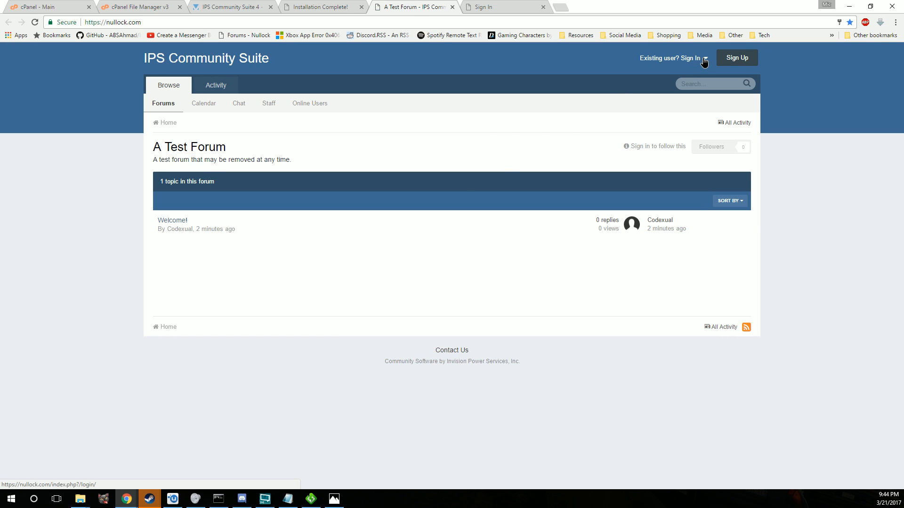
left_click(688, 57)
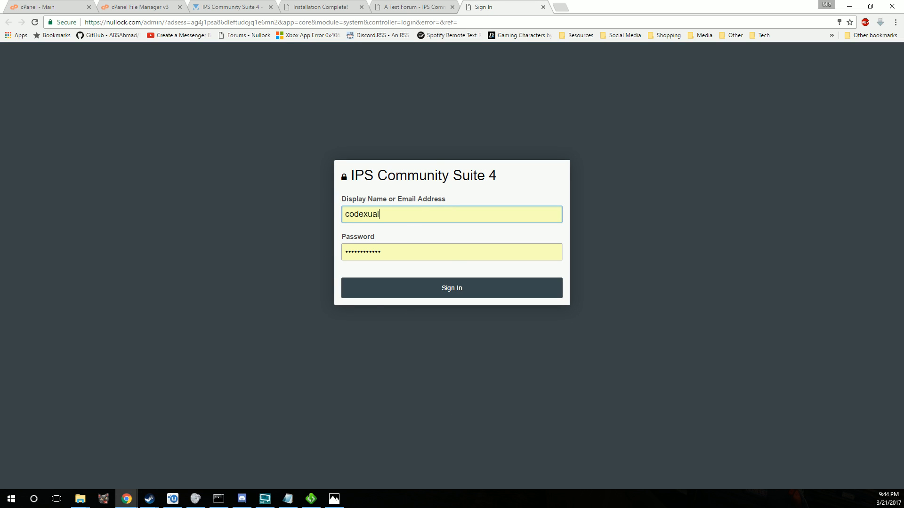
left_click(411, 6)
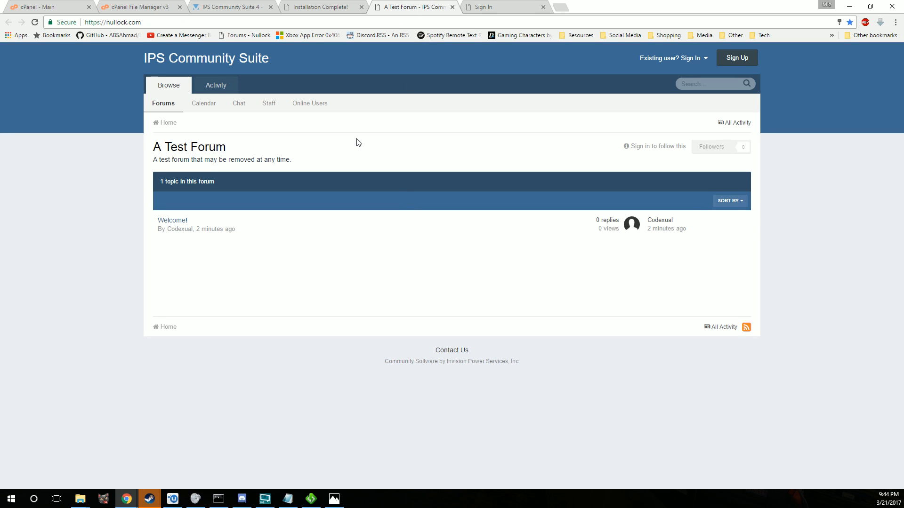
mouse_move(134, 61)
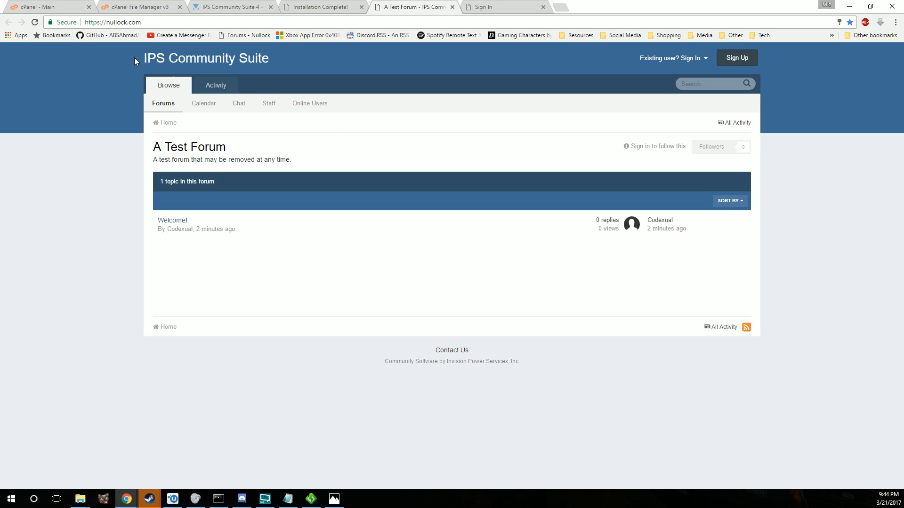
mouse_move(303, 69)
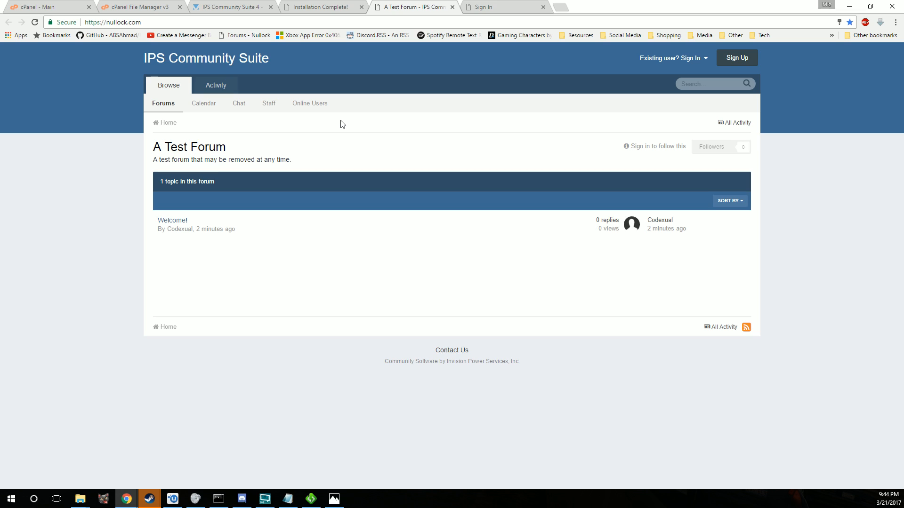
mouse_move(327, 120)
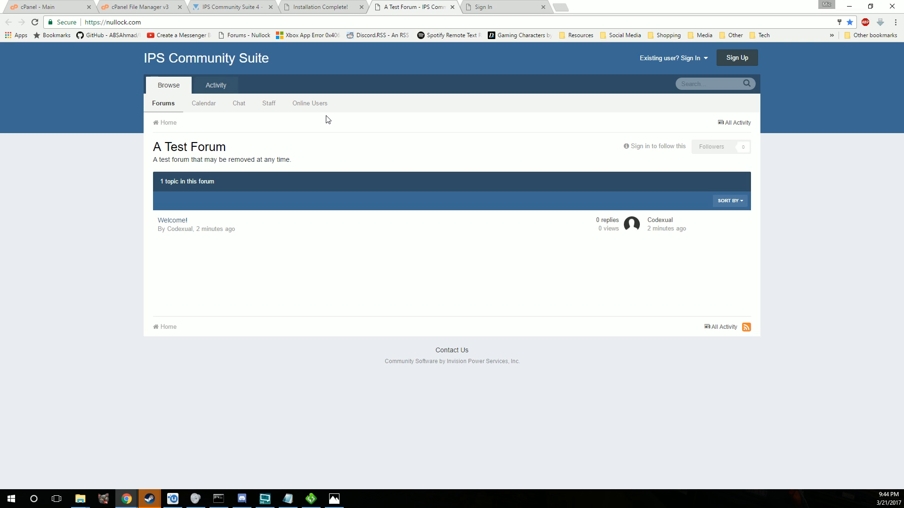
left_click(113, 22)
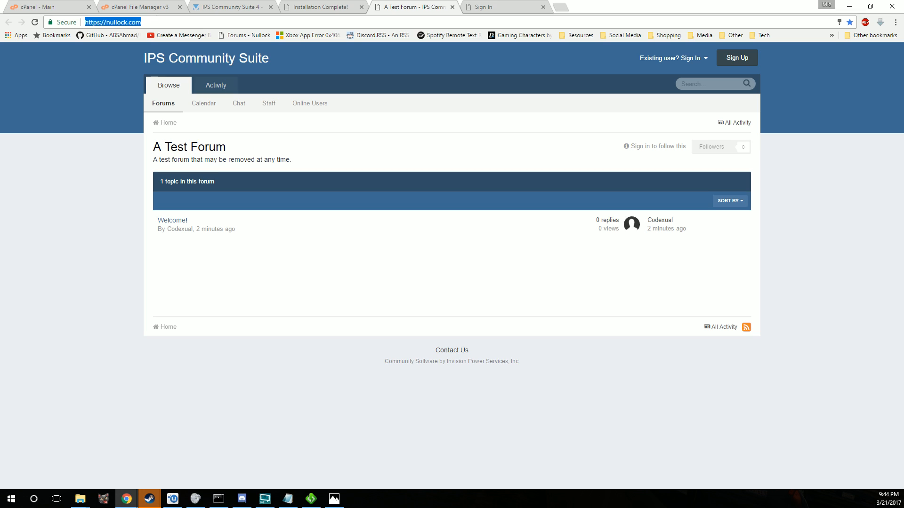